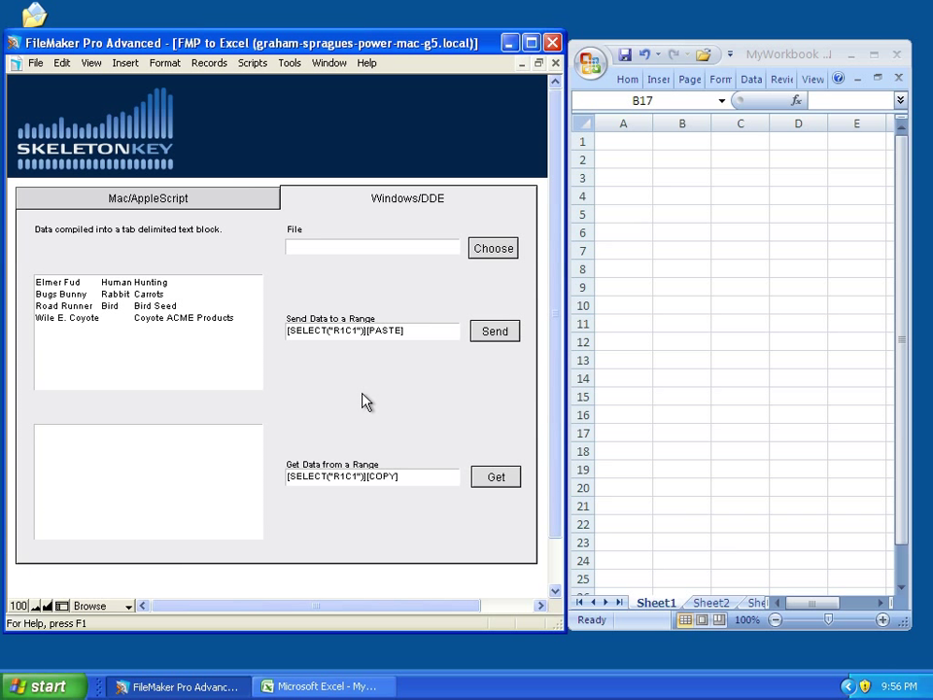
mouse_move(342, 370)
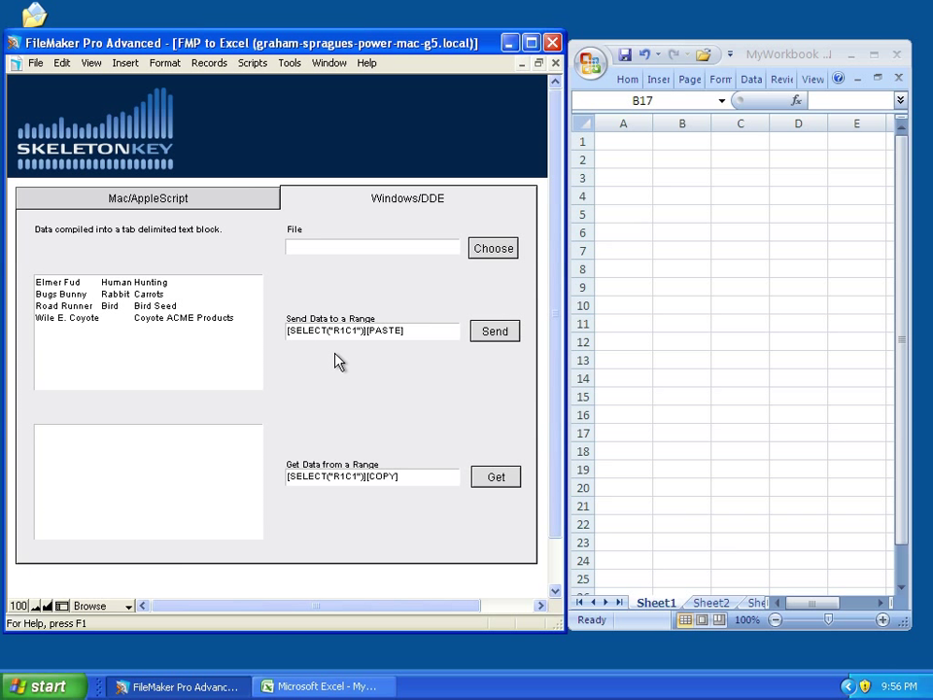
mouse_move(377, 276)
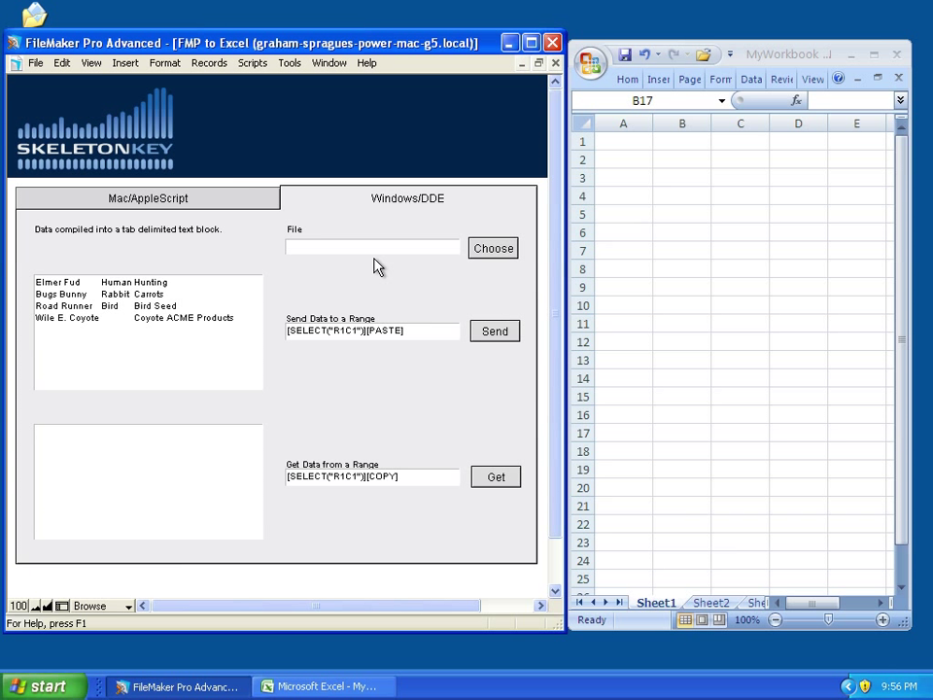
mouse_move(365, 264)
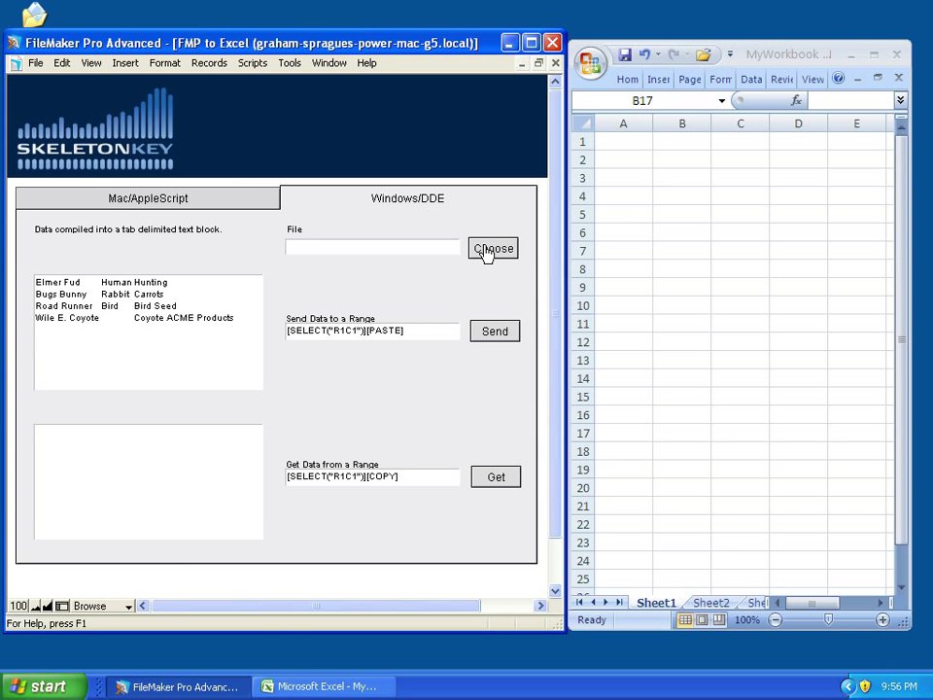
mouse_move(486, 282)
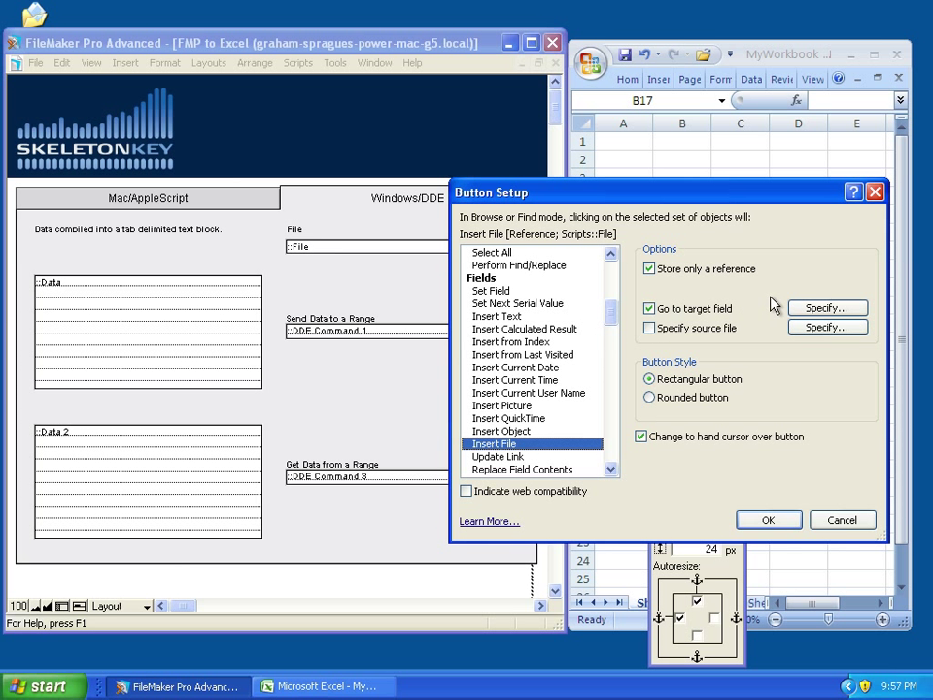
mouse_move(748, 350)
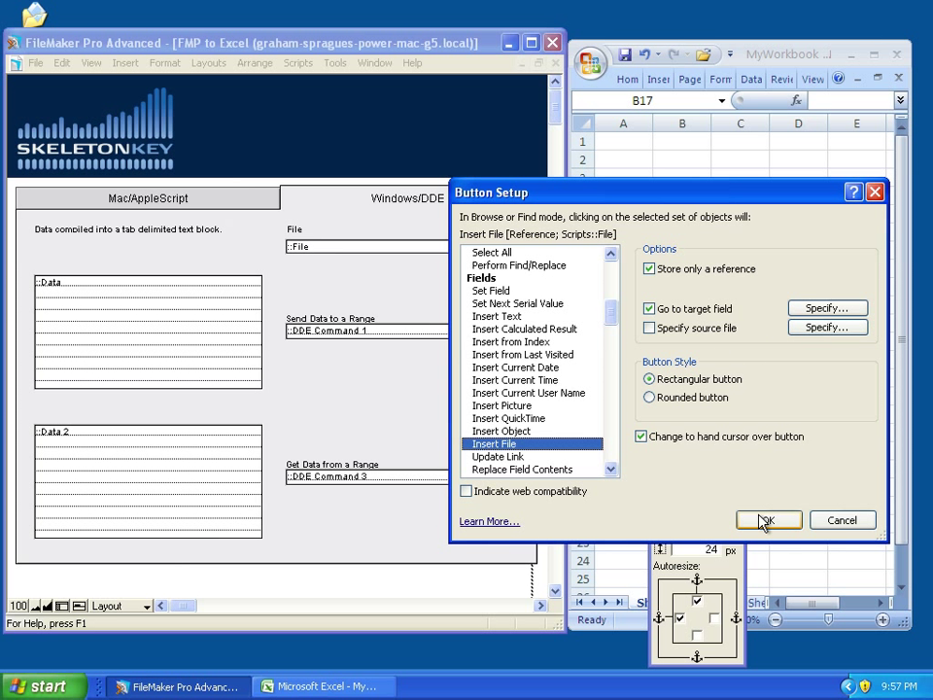
Step: Accept the button setup and insert MyWorkbook.xlsx from the Desktop as the File field reference
click(768, 521)
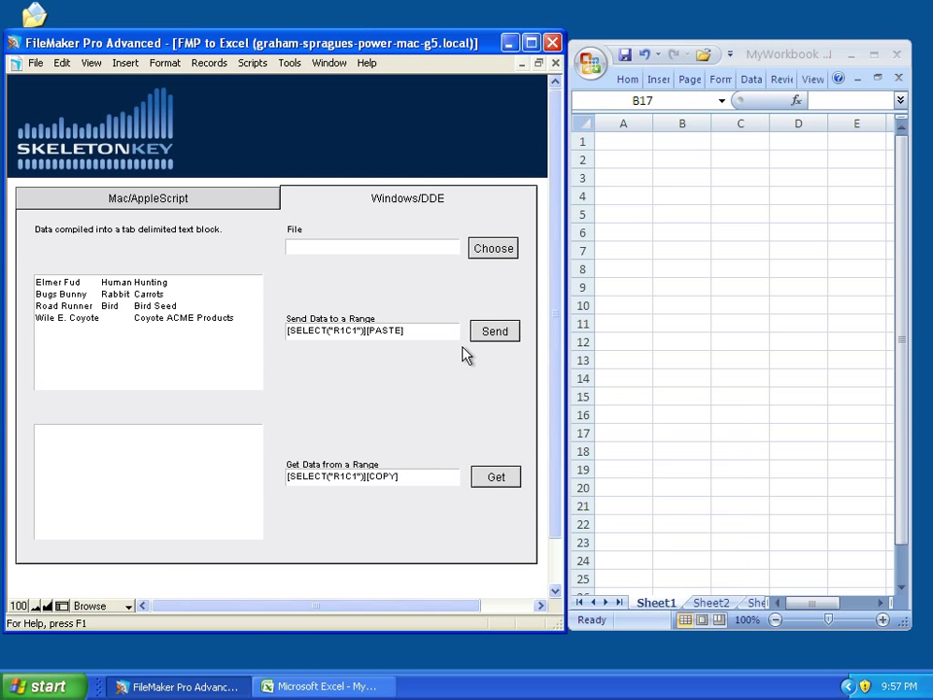
click(492, 249)
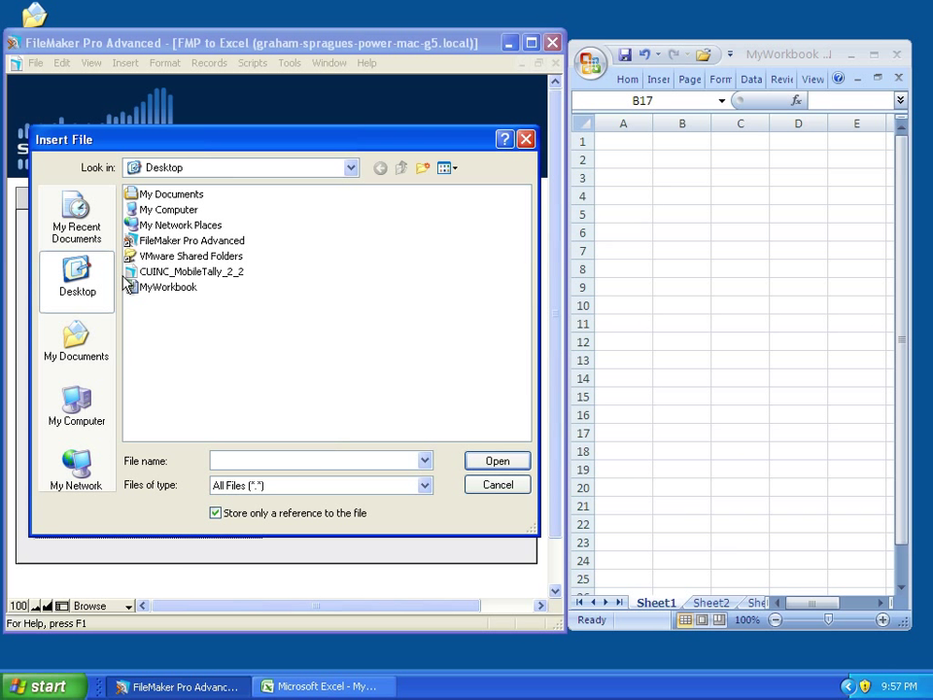
click(168, 288)
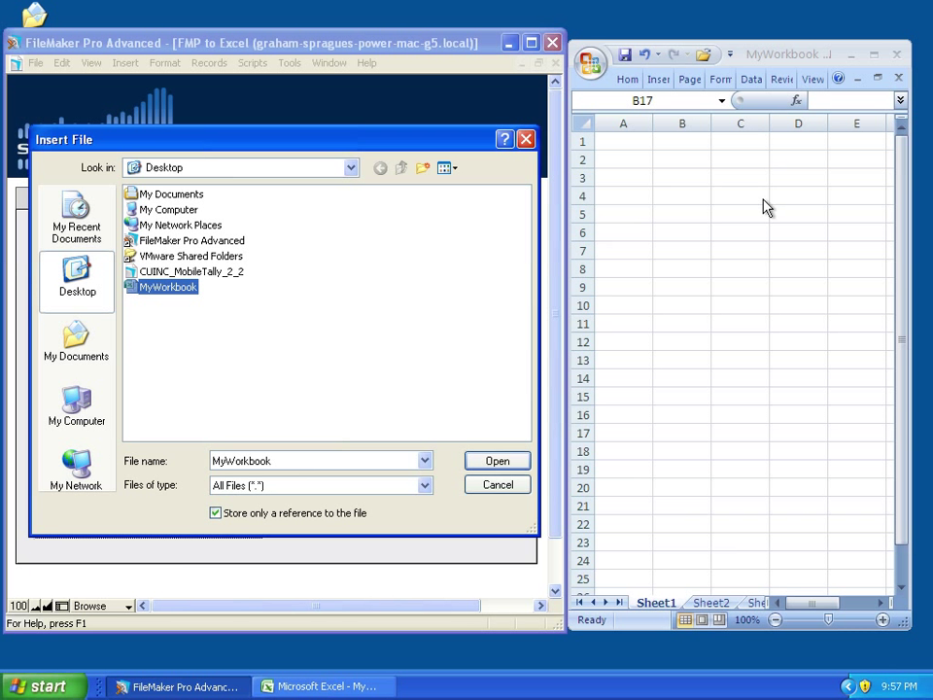
click(497, 460)
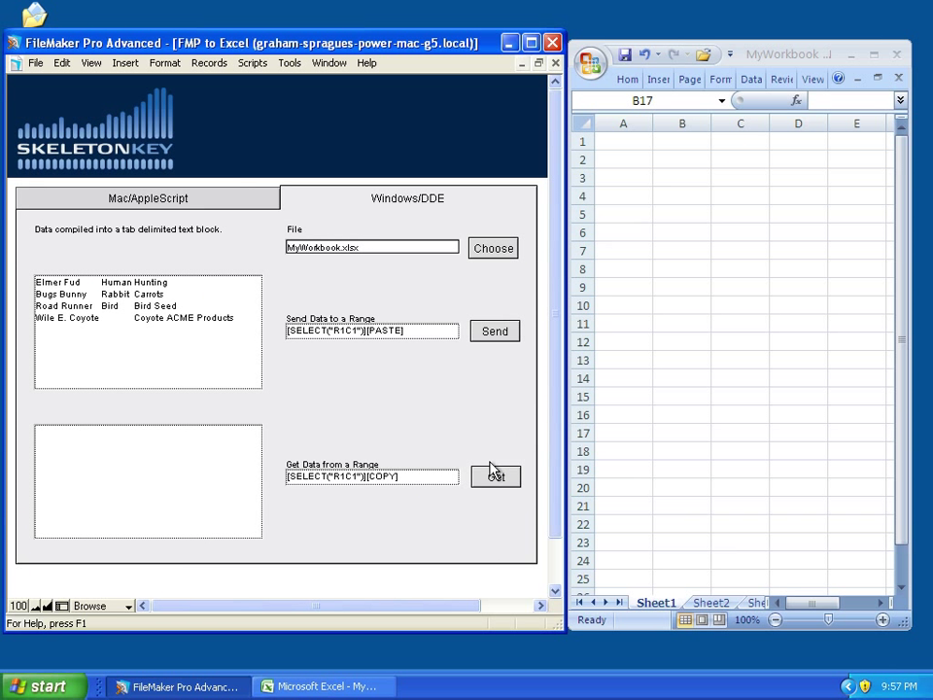
mouse_move(397, 292)
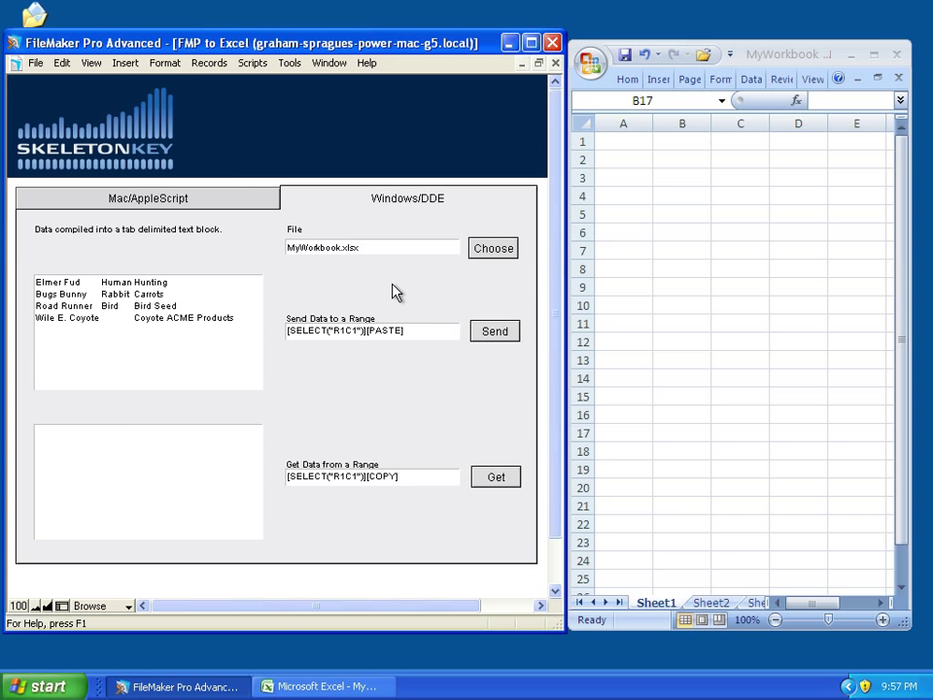
mouse_move(412, 319)
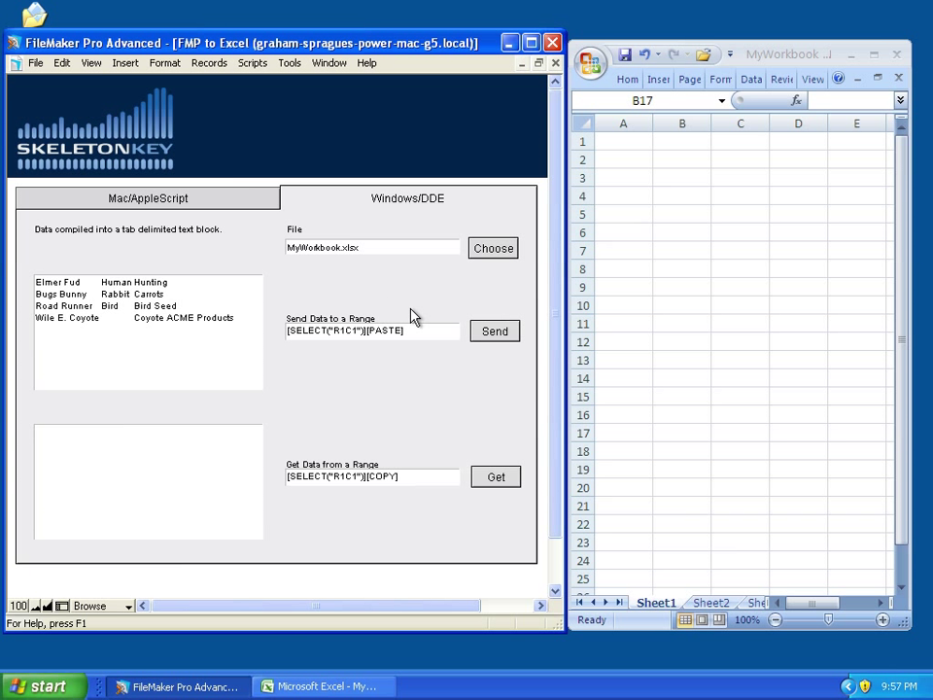
mouse_move(326, 339)
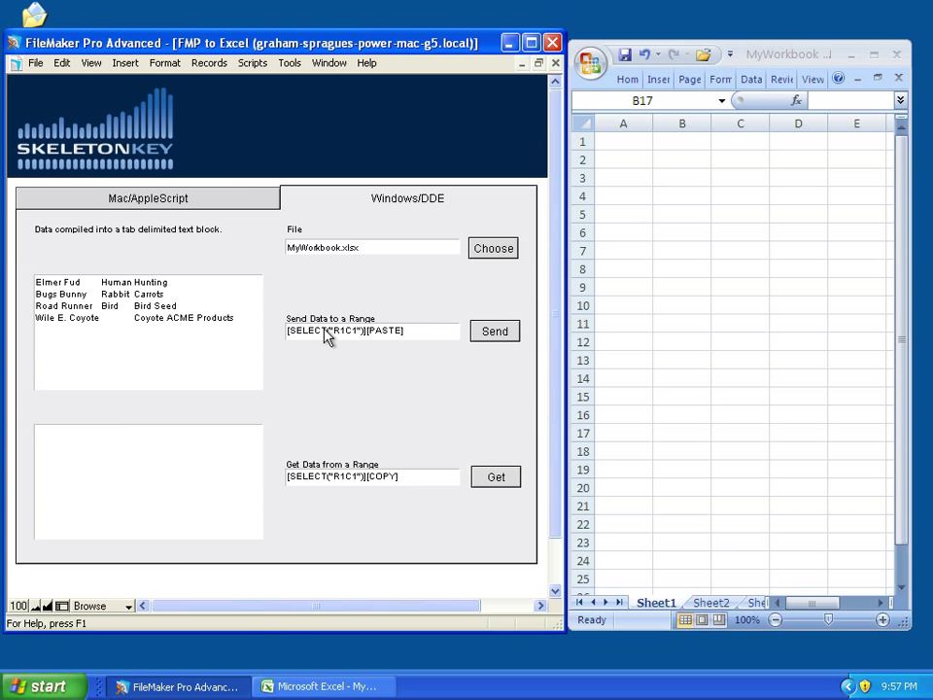
mouse_move(614, 263)
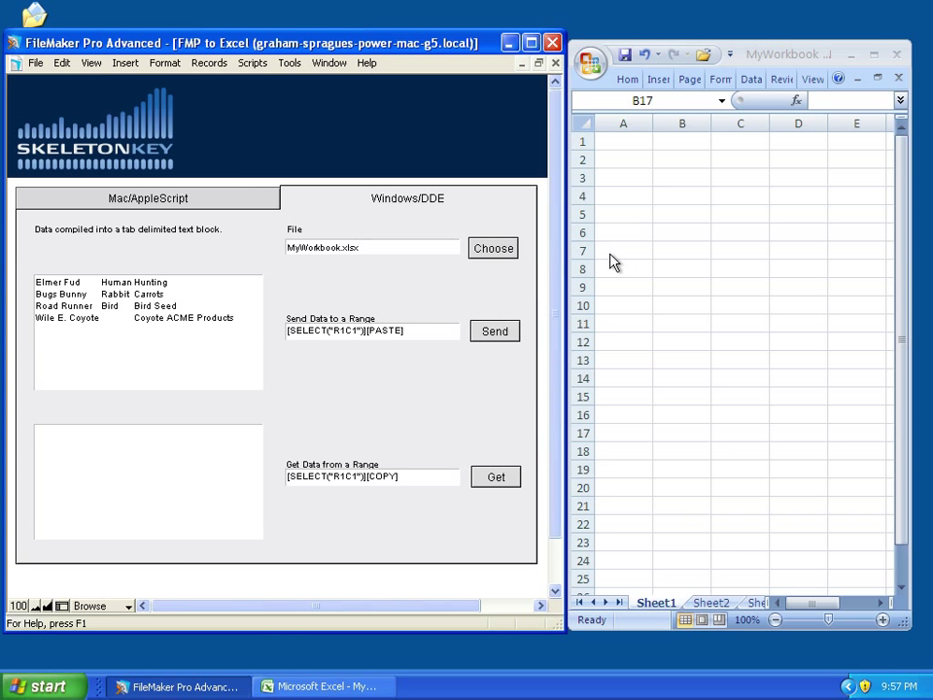
mouse_move(295, 307)
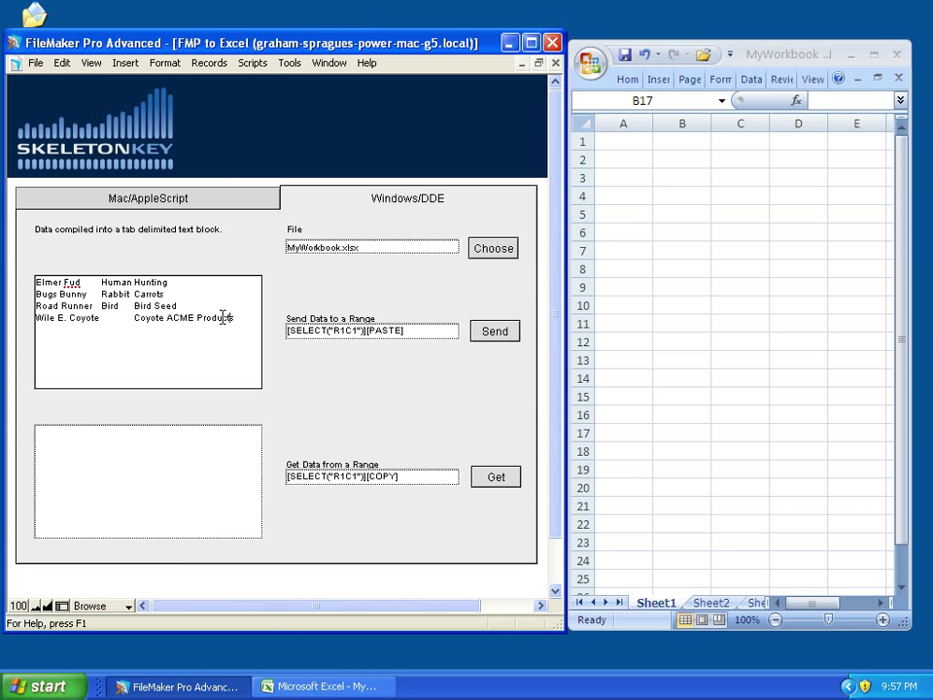
Step: Send the four tab-delimited name rows to Excel, filling cells A1:D4 on Sheet1
triple_click(371, 330)
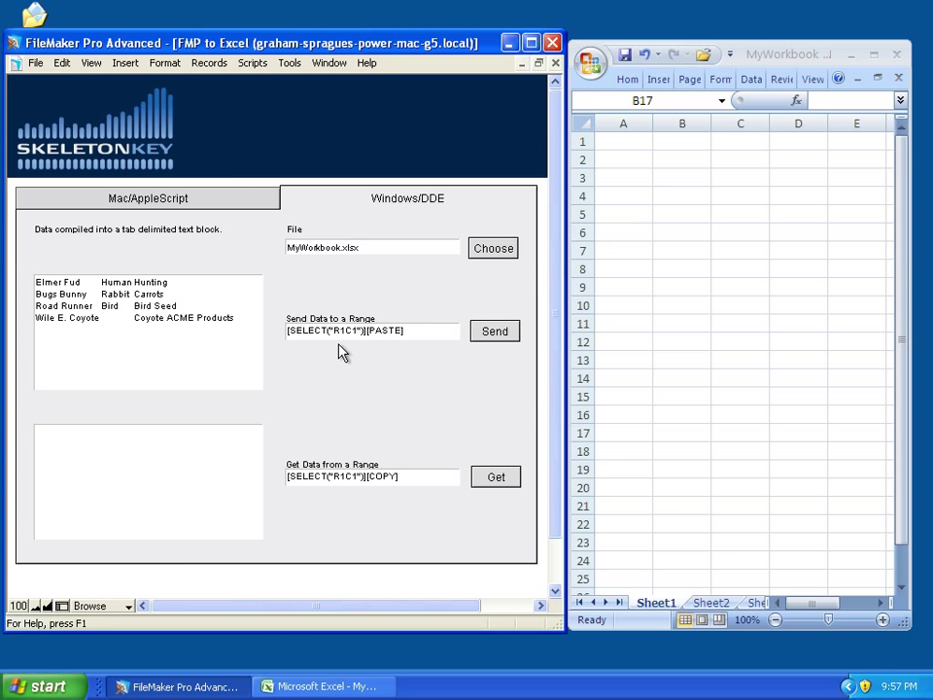
mouse_move(340, 346)
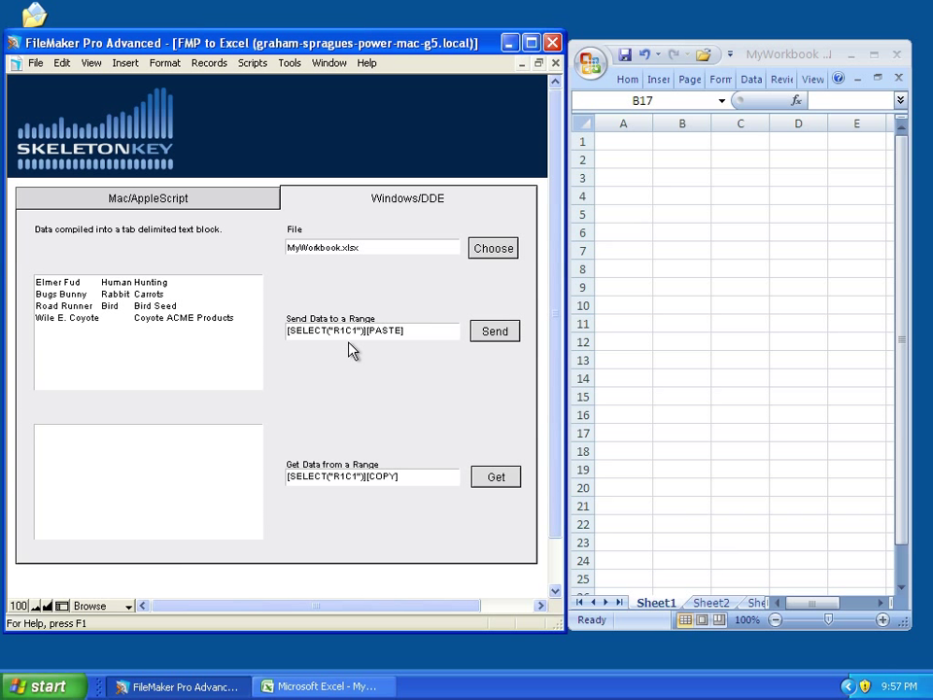
mouse_move(626, 152)
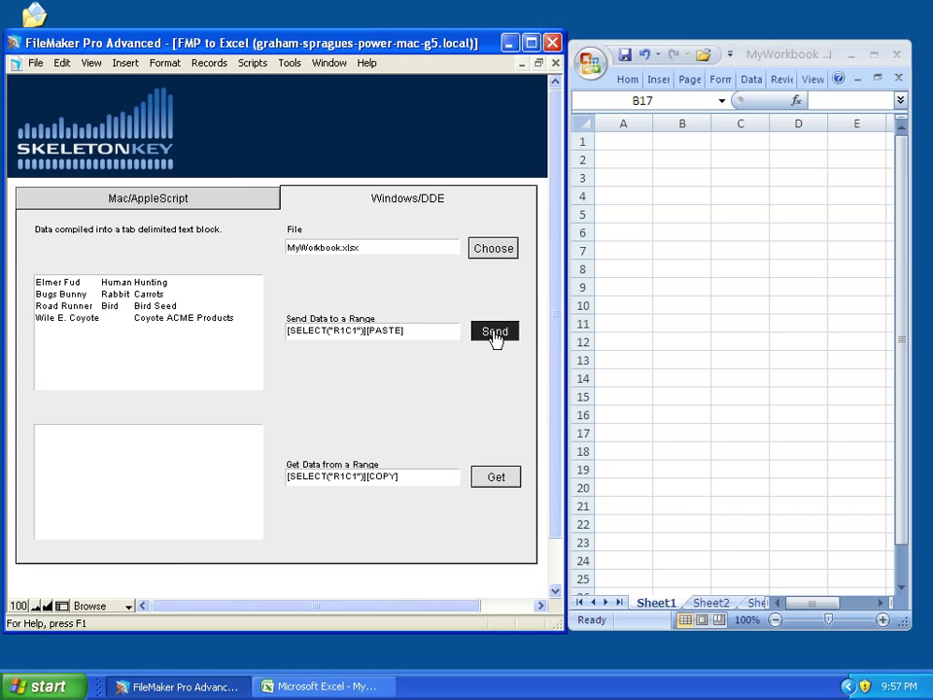
click(494, 331)
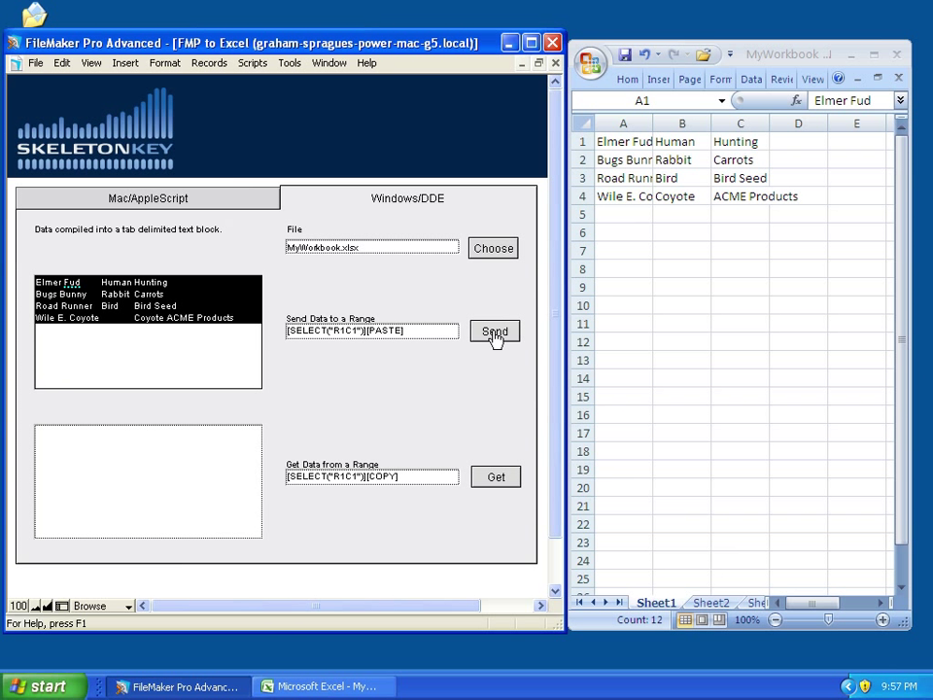
Step: Send the name rows into Excel's named Data range (B10:D13) using the SELECT("Data") command
click(494, 331)
text(Data)
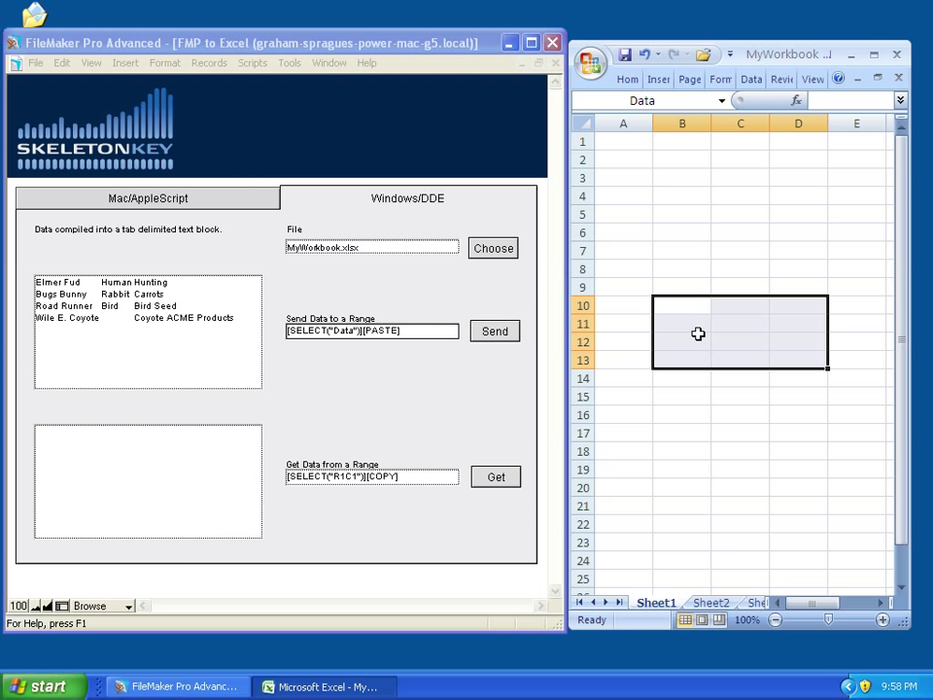
click(680, 451)
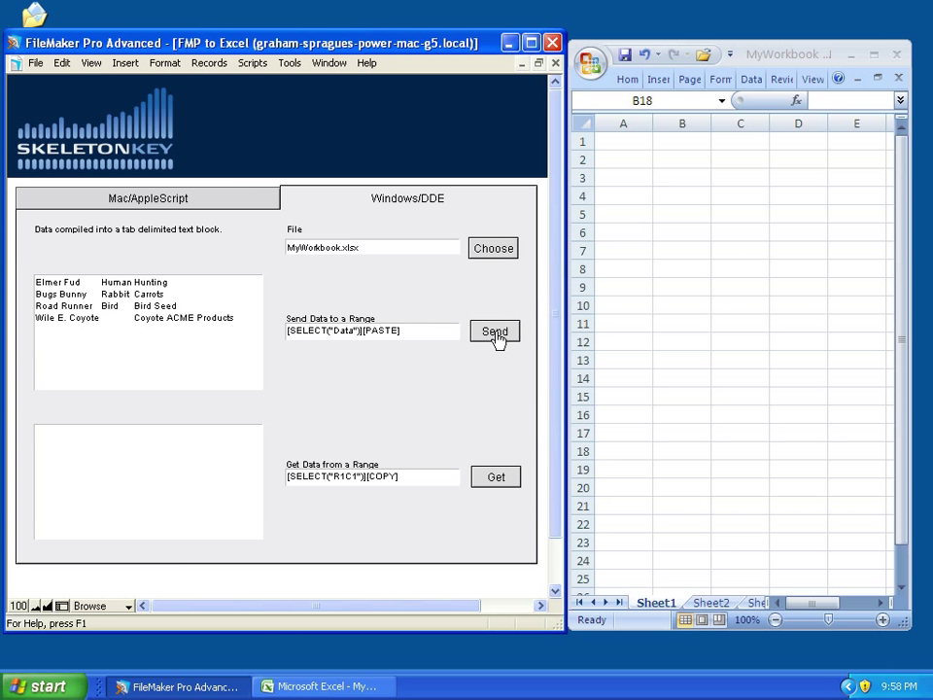
click(494, 330)
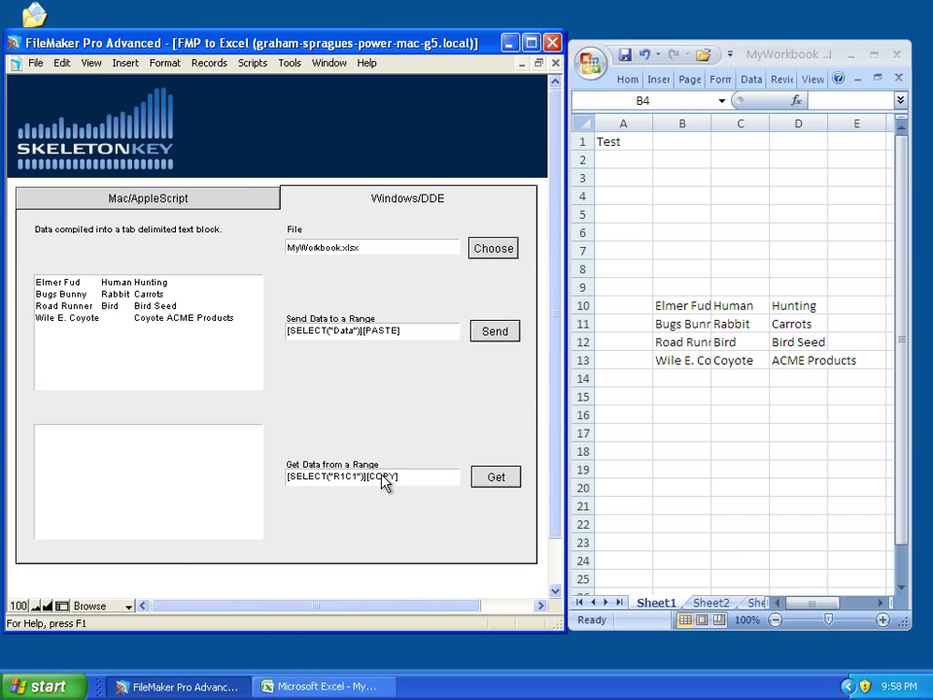
mouse_move(223, 474)
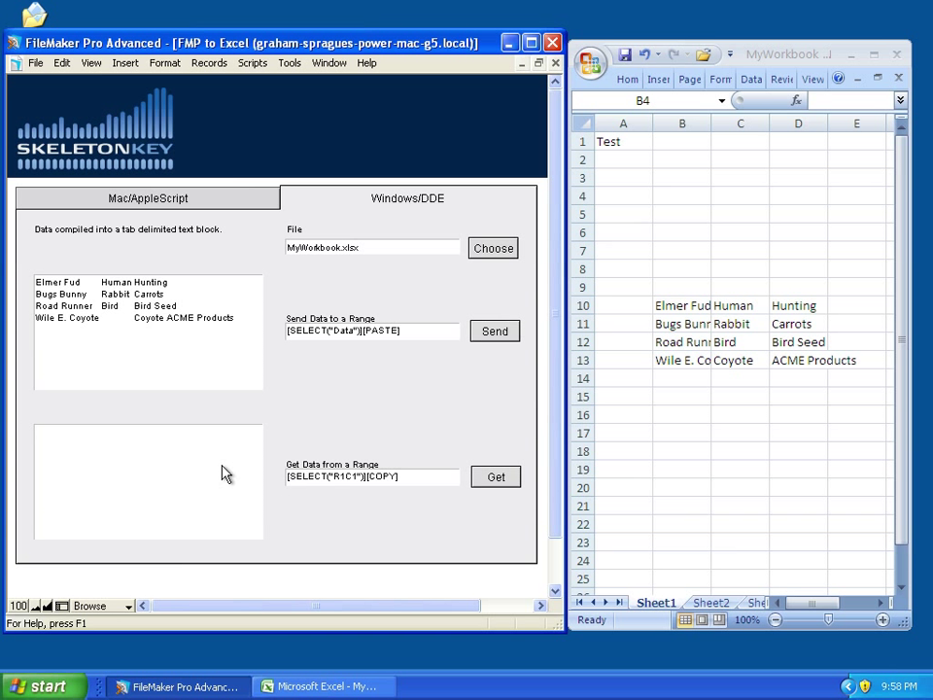
Step: Fetch the four name rows from Excel's Data range into the lower text block via [SELECT("Data")][COPY]
click(496, 476)
text(Data)
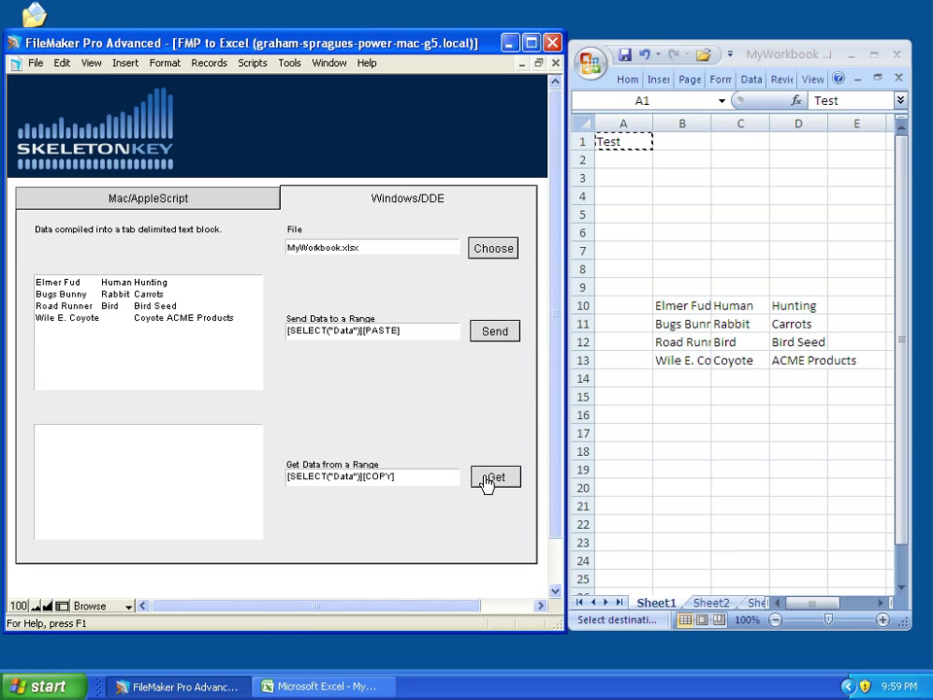
click(494, 478)
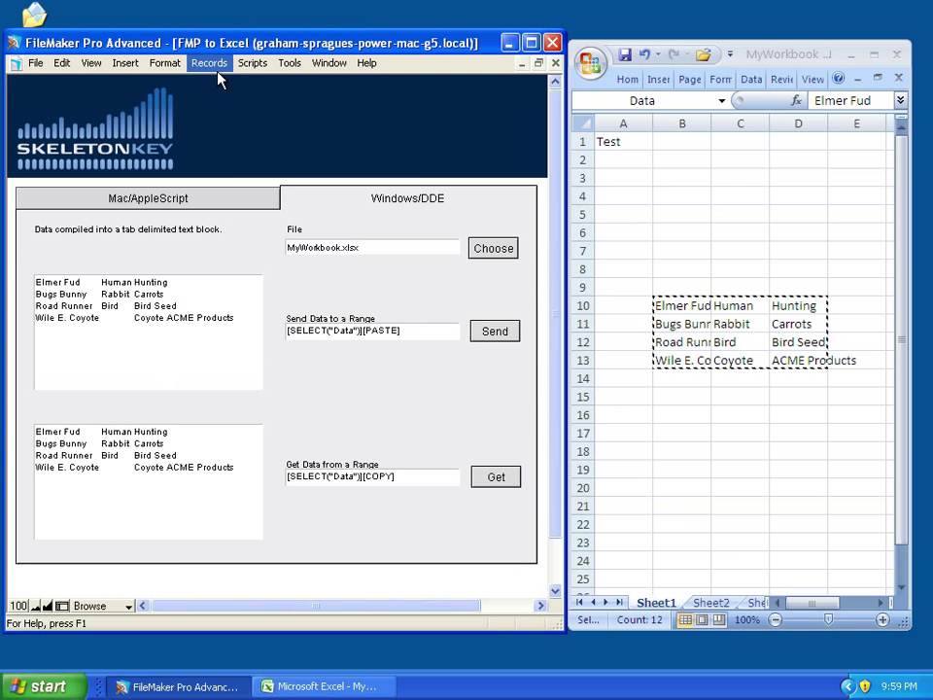
click(253, 63)
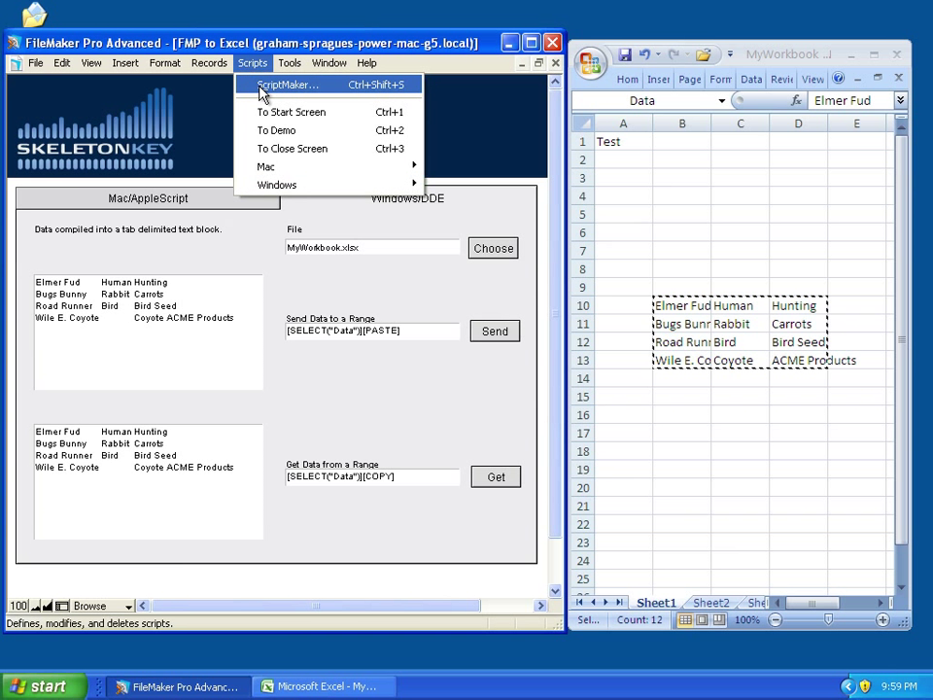
click(290, 85)
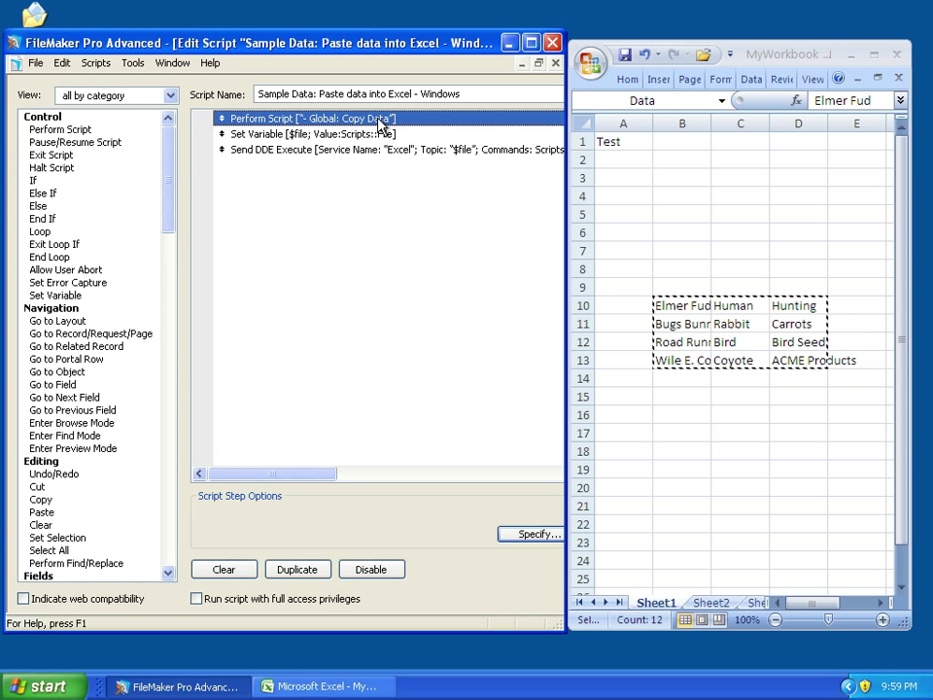
mouse_move(338, 140)
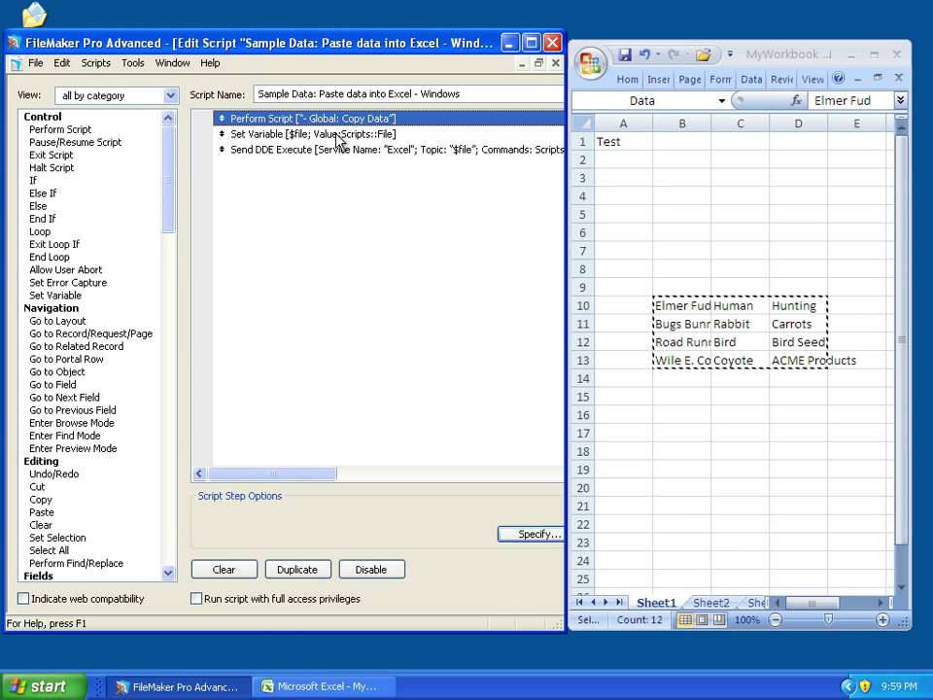
click(311, 133)
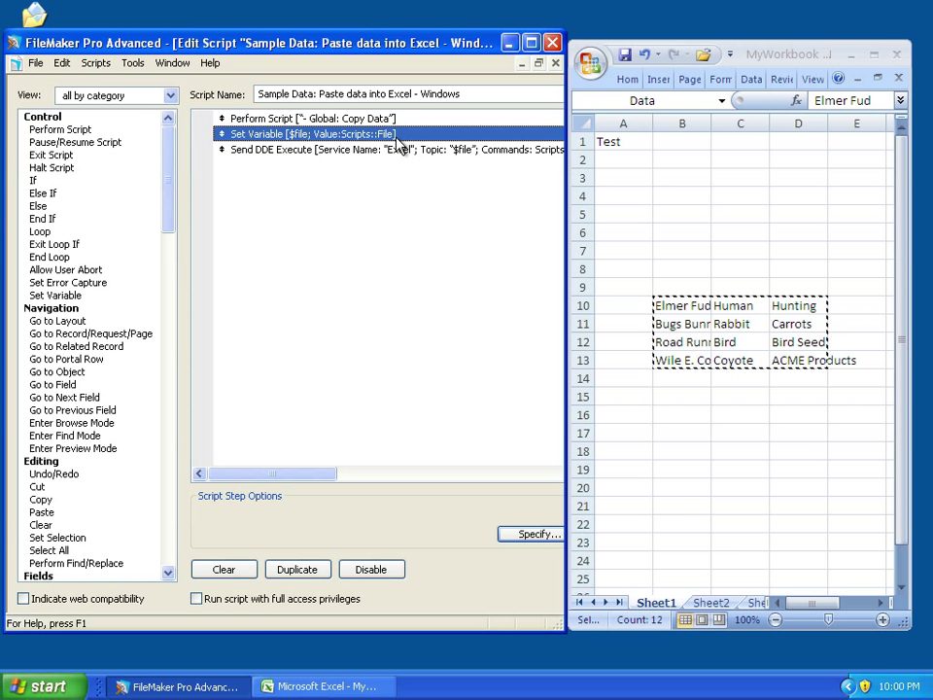
click(388, 148)
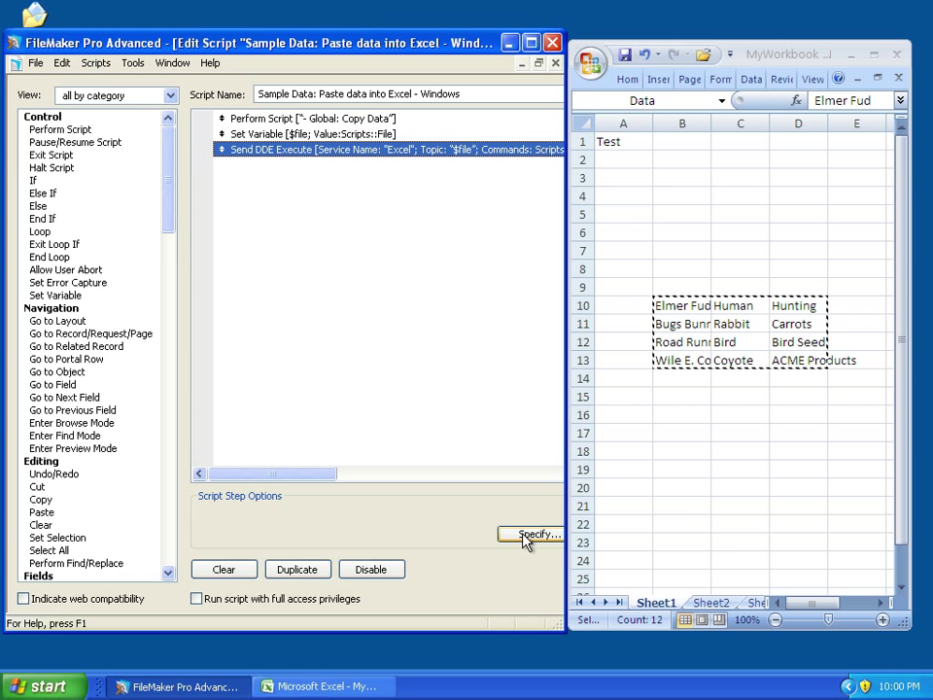
mouse_move(350, 387)
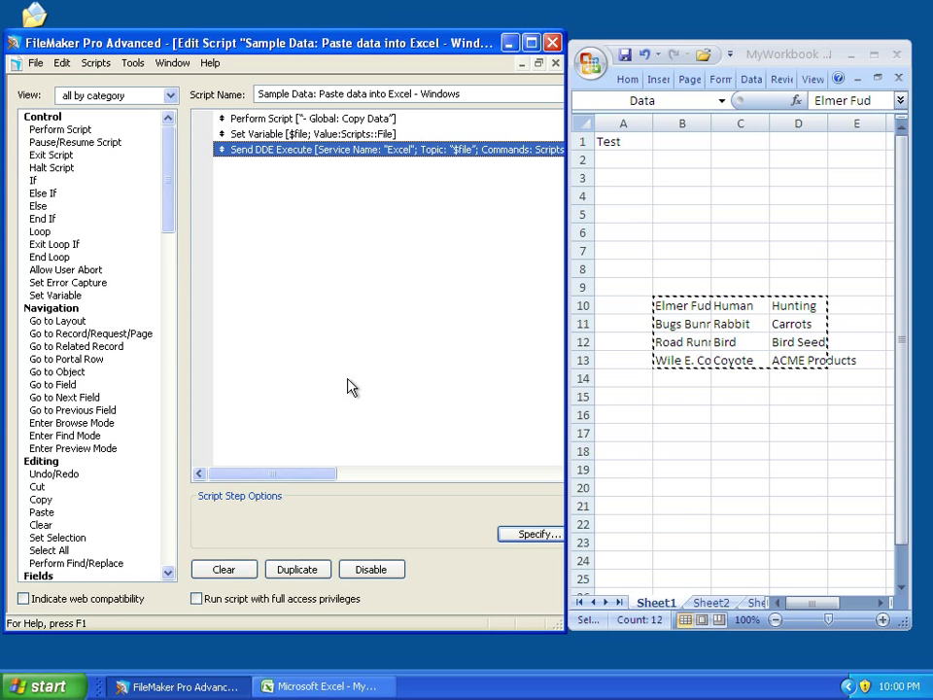
click(532, 532)
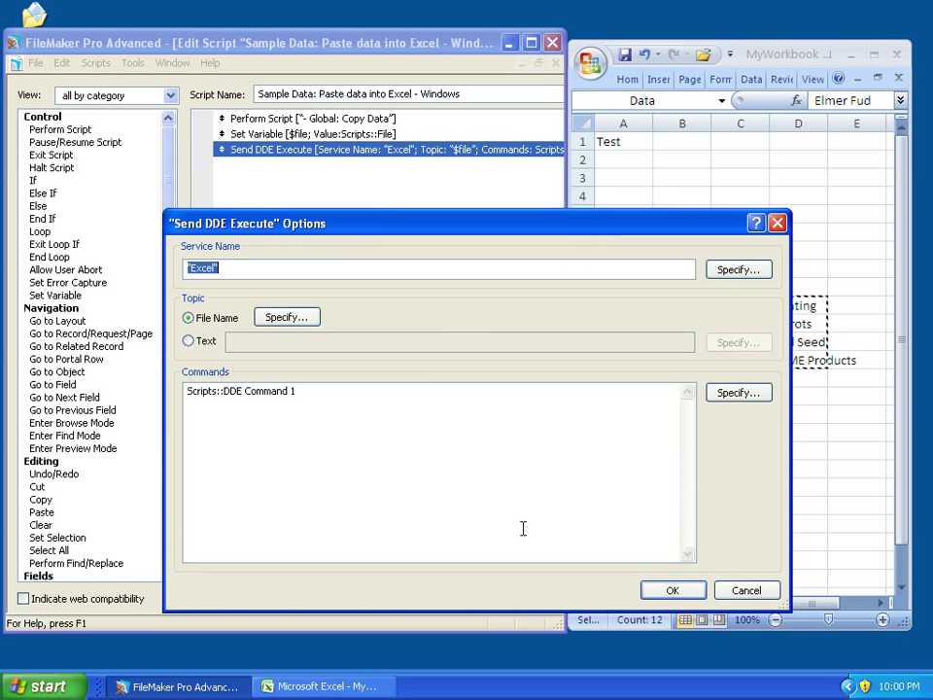
click(234, 269)
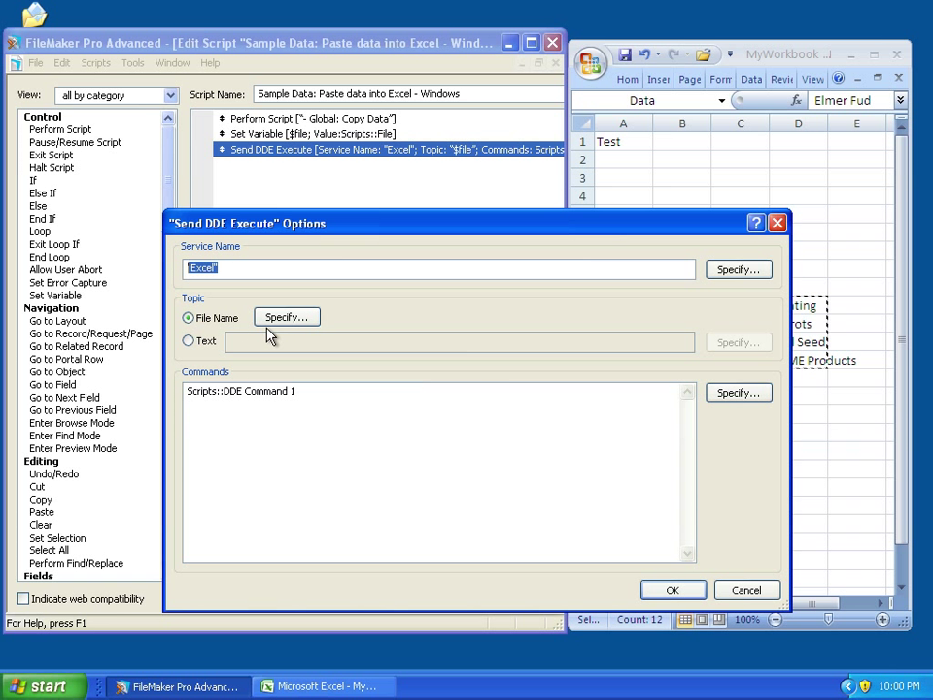
click(287, 317)
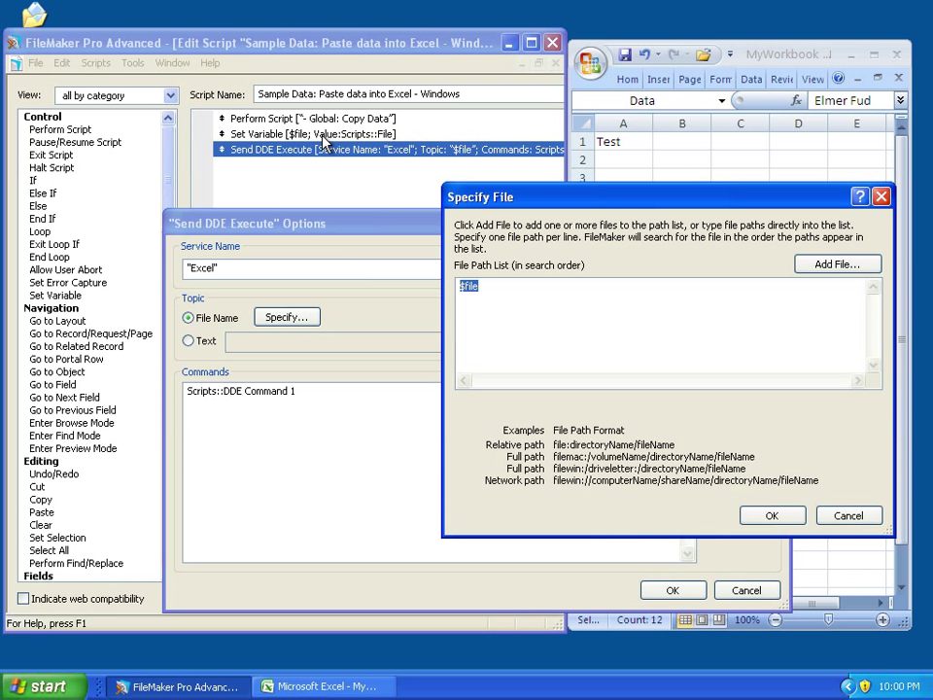
mouse_move(890, 184)
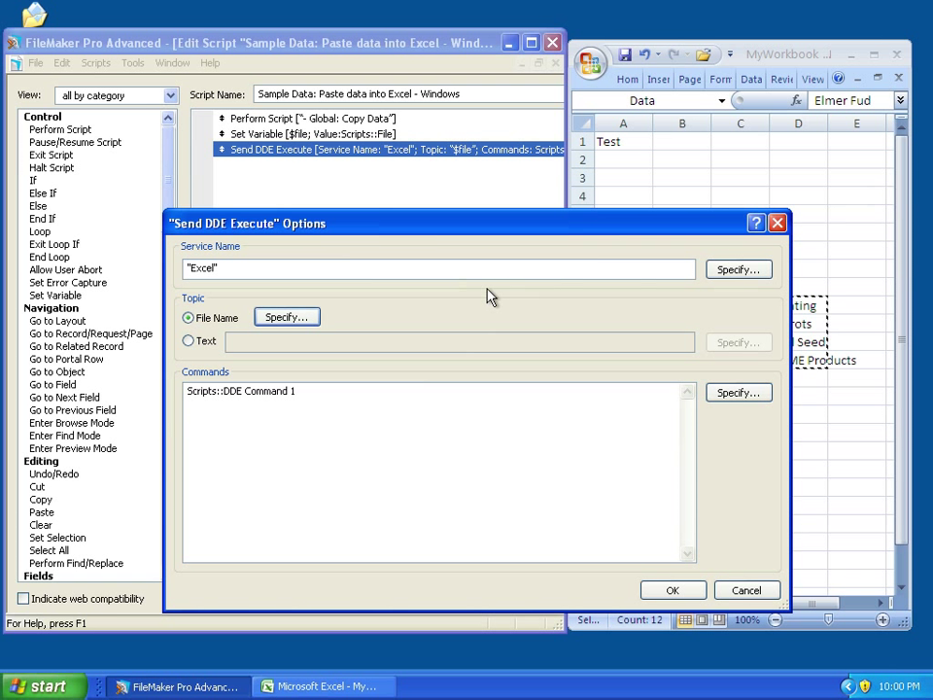
double_click(239, 390)
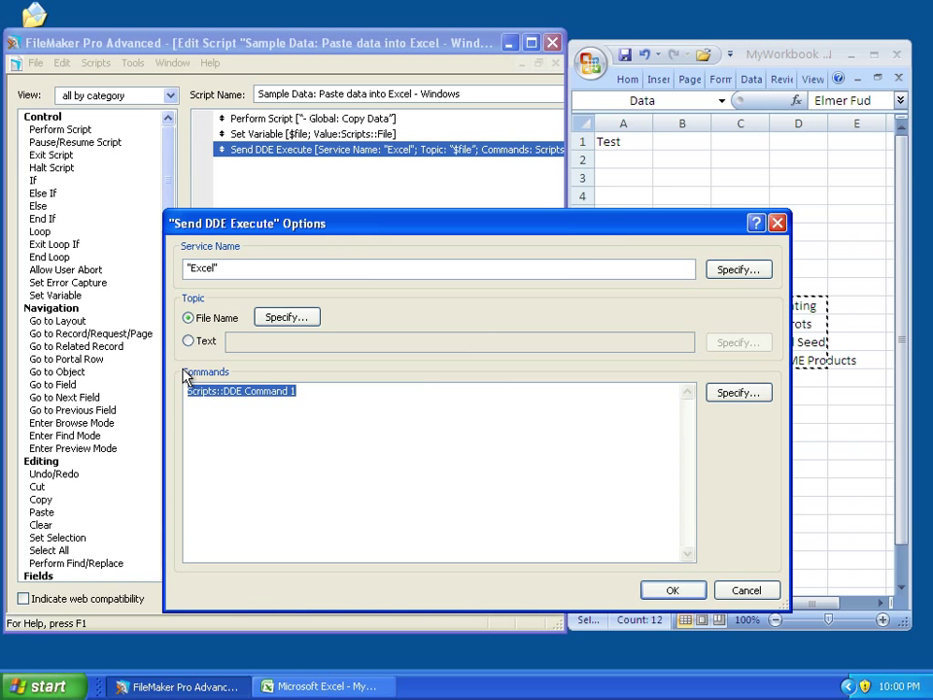
click(739, 393)
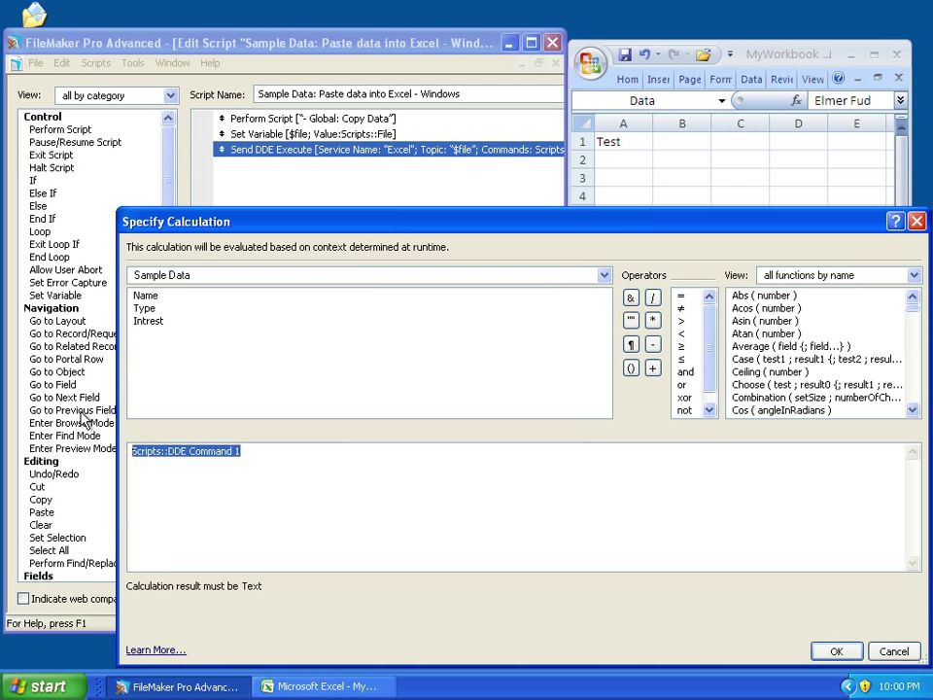
mouse_move(735, 585)
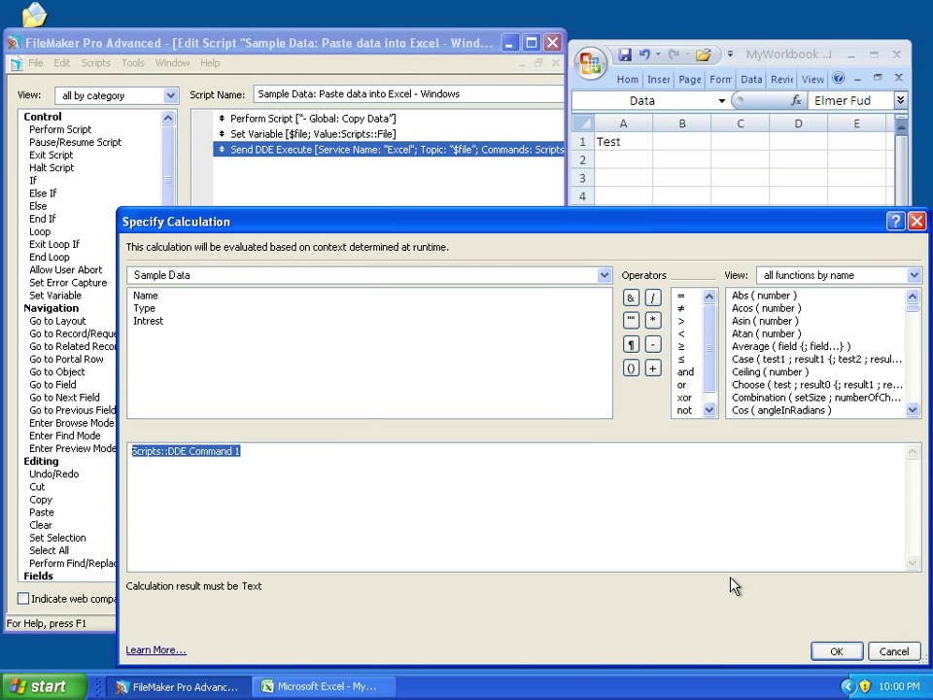
click(836, 649)
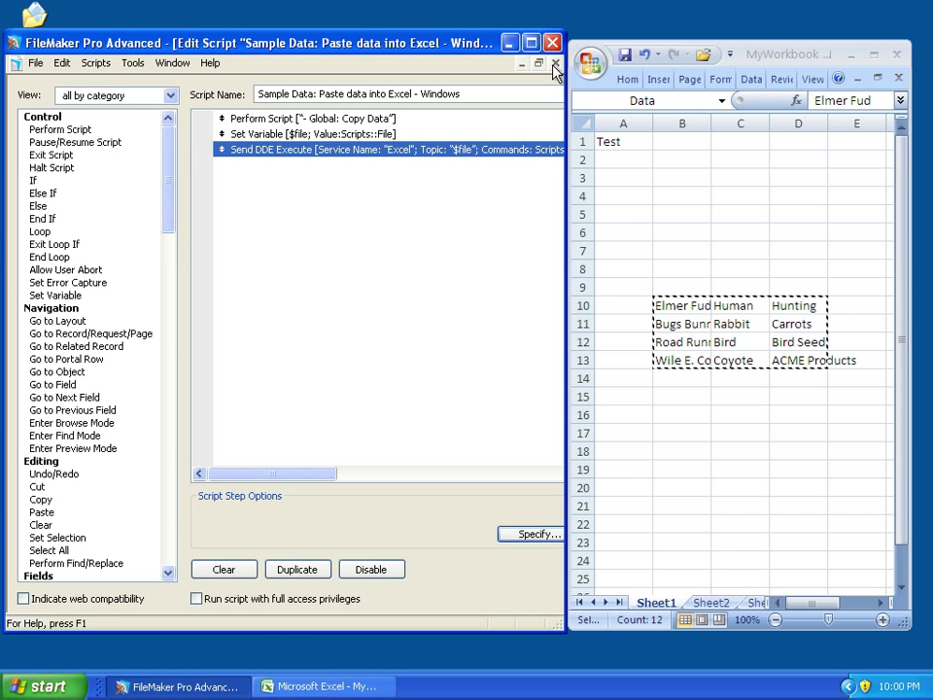
Step: Return to the layout and highlight the range name Data in the [SELECT("Data")][PASTE] send command
click(552, 62)
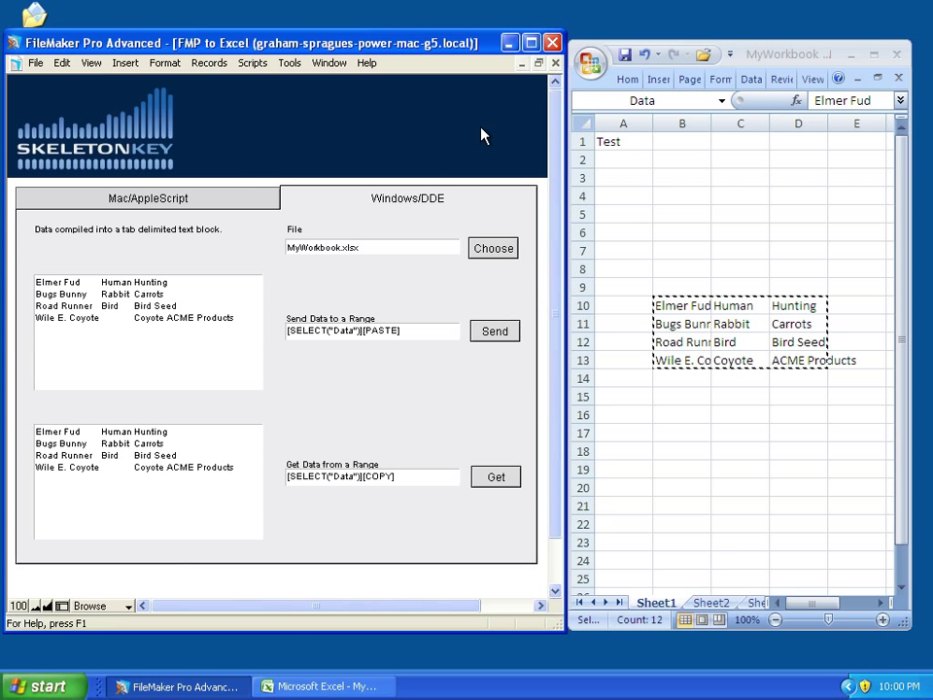
mouse_move(420, 358)
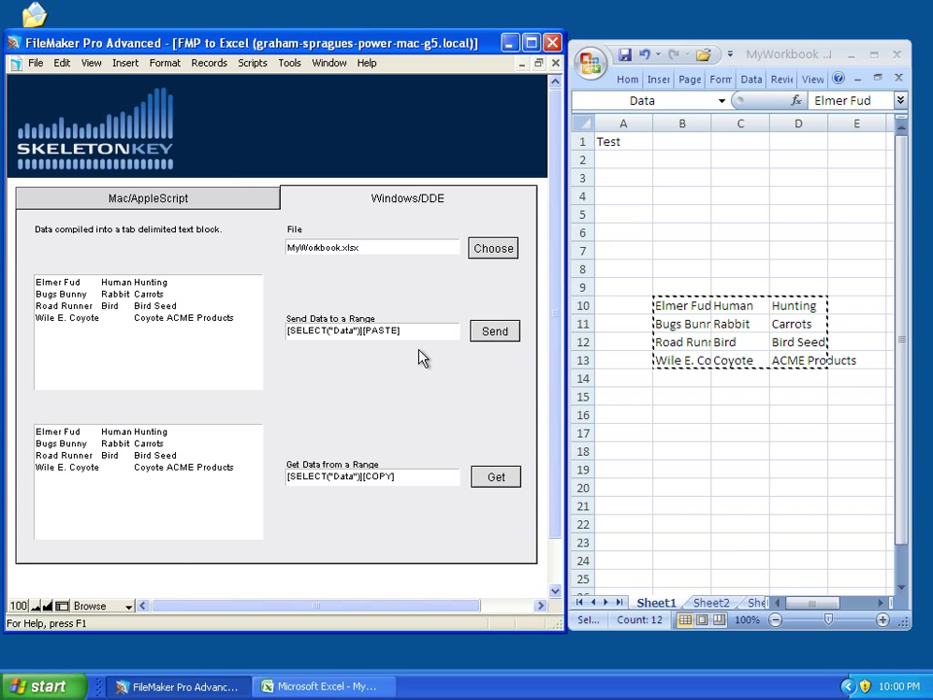
triple_click(374, 330)
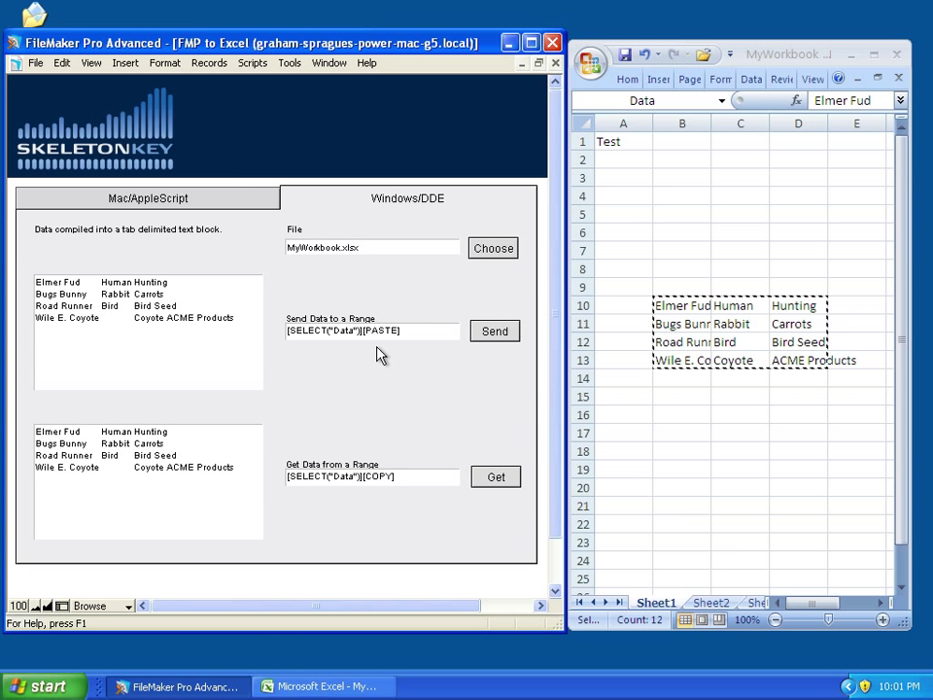
mouse_move(299, 342)
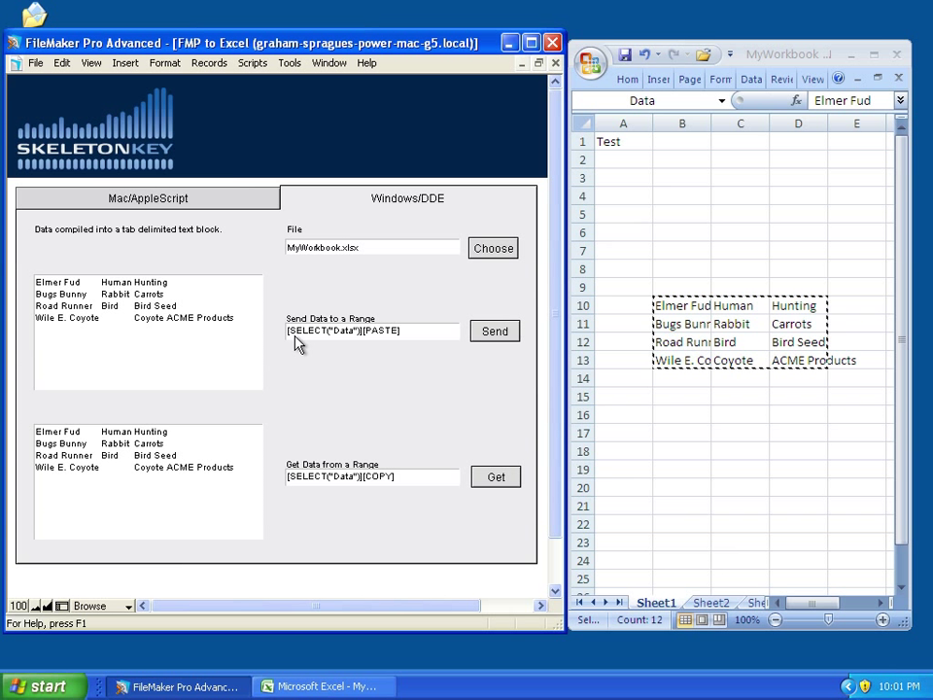
mouse_move(361, 340)
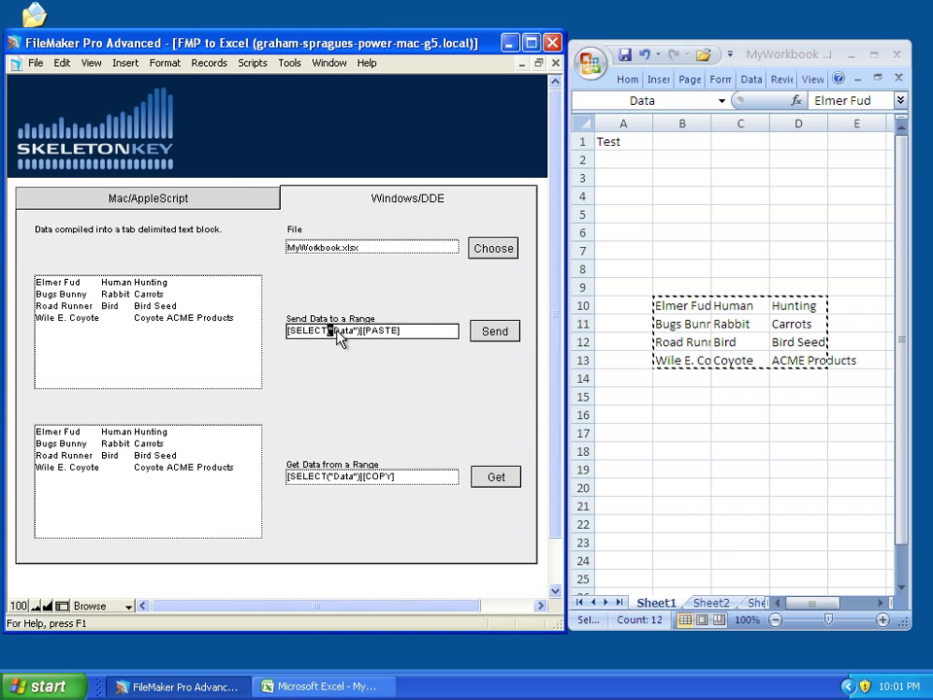
double_click(342, 331)
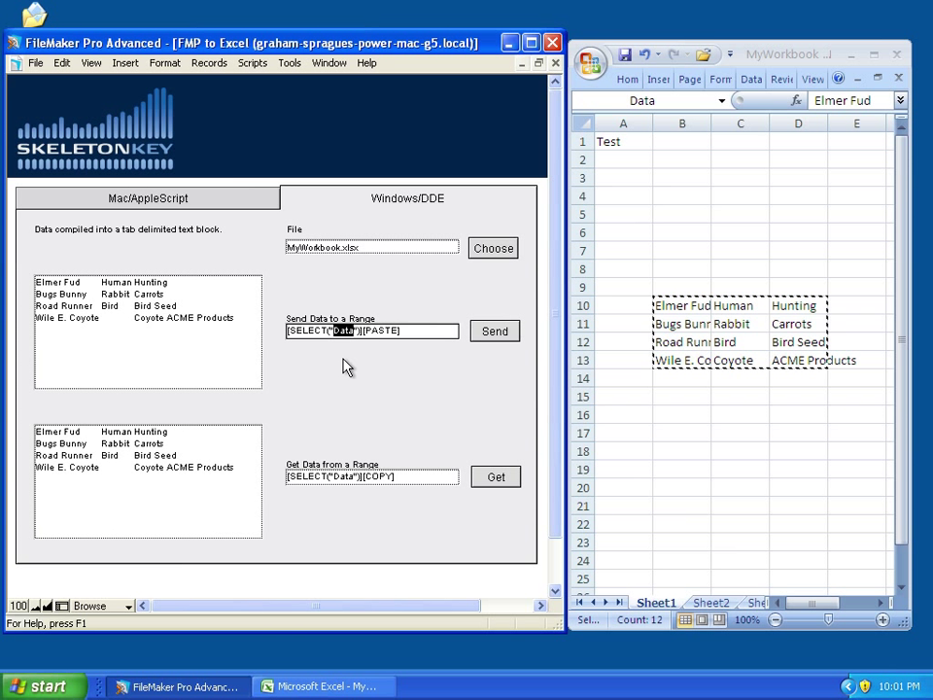
mouse_move(316, 391)
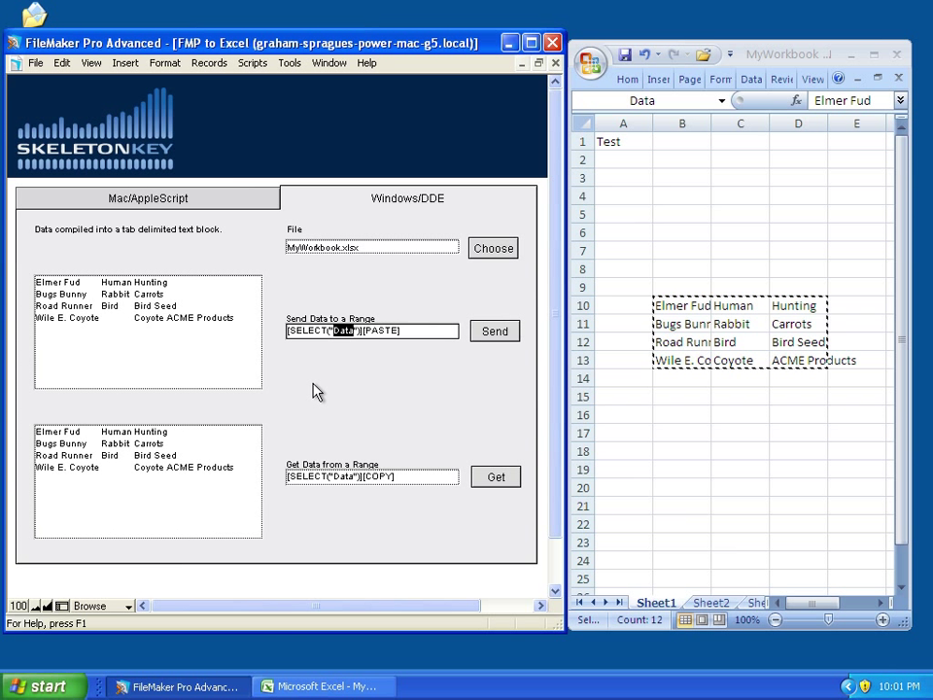
click(253, 62)
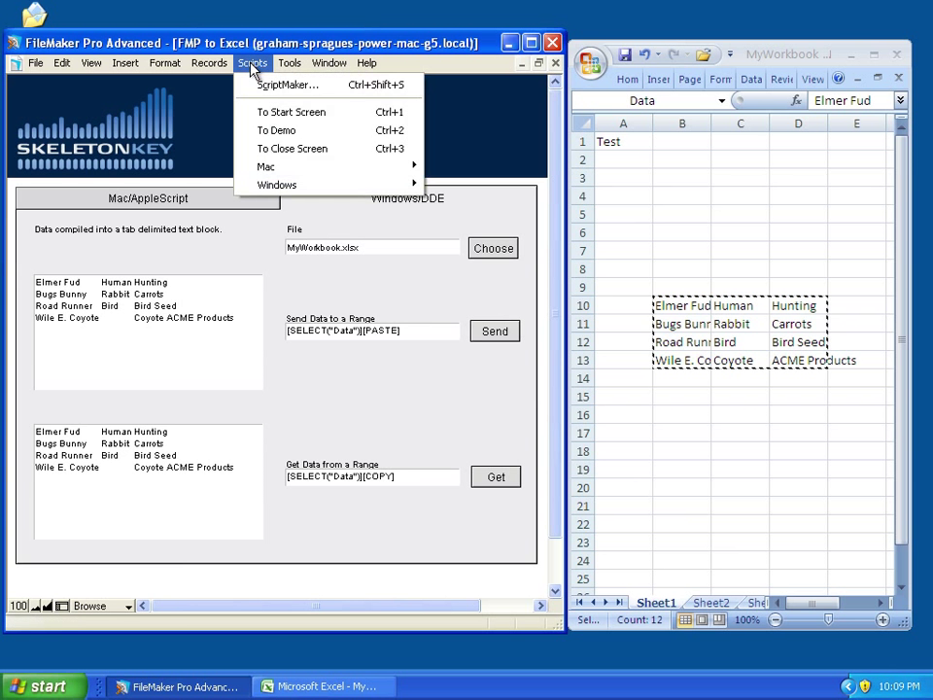
Step: In ScriptMaker, review the 'Sample Data: Copy data from Excel - Windows' script steps up to its DDE Execute options
click(288, 86)
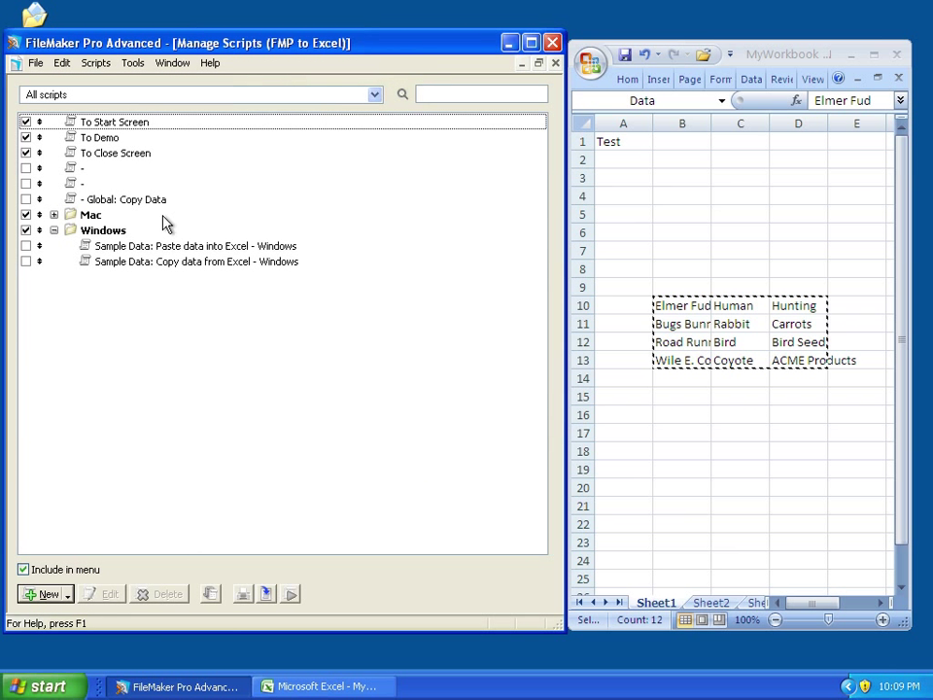
double_click(194, 260)
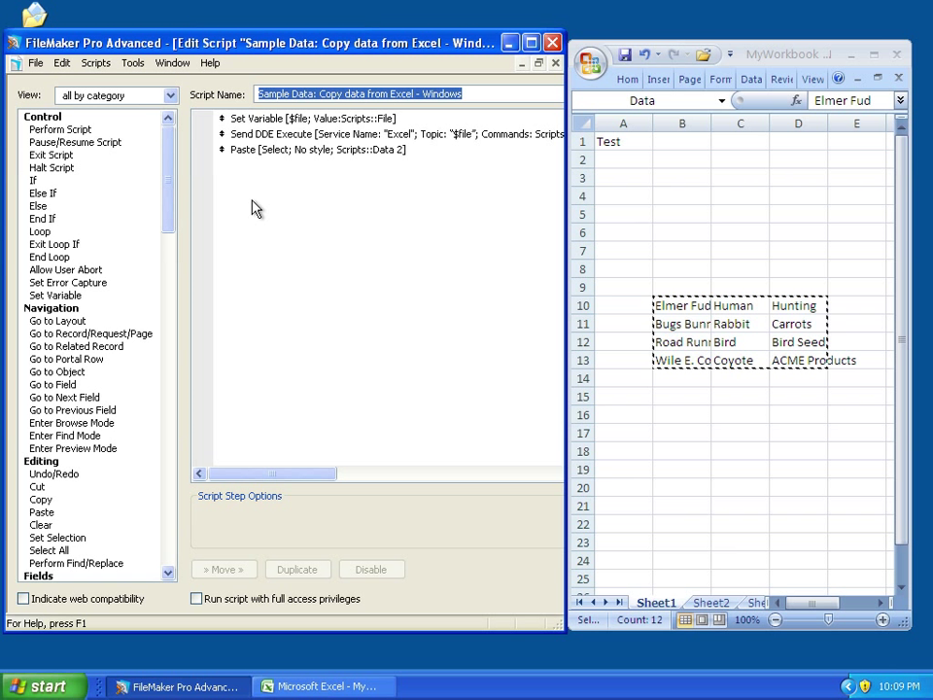
mouse_move(327, 129)
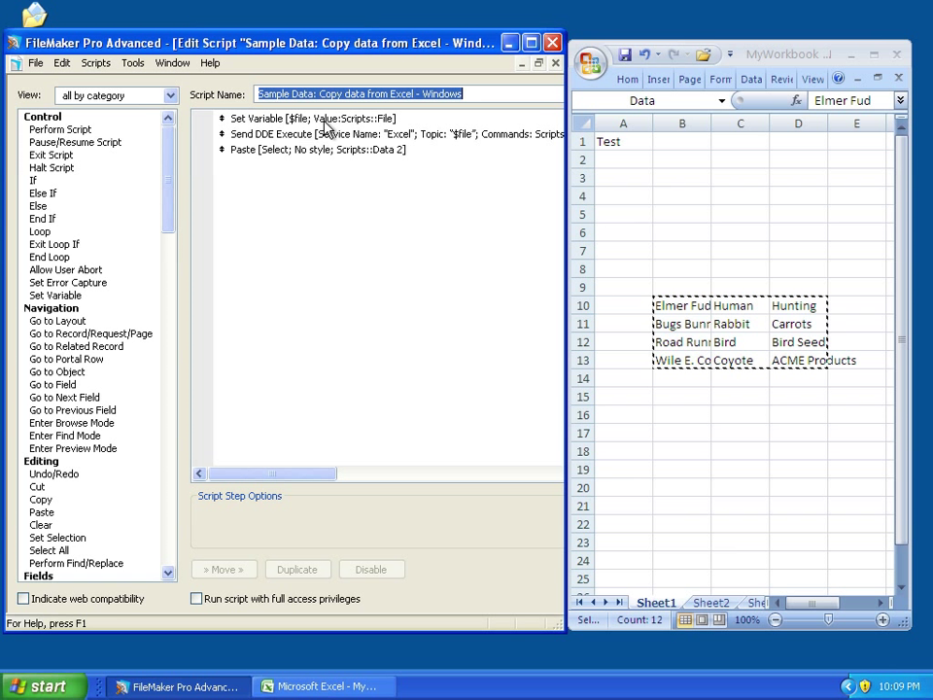
click(315, 148)
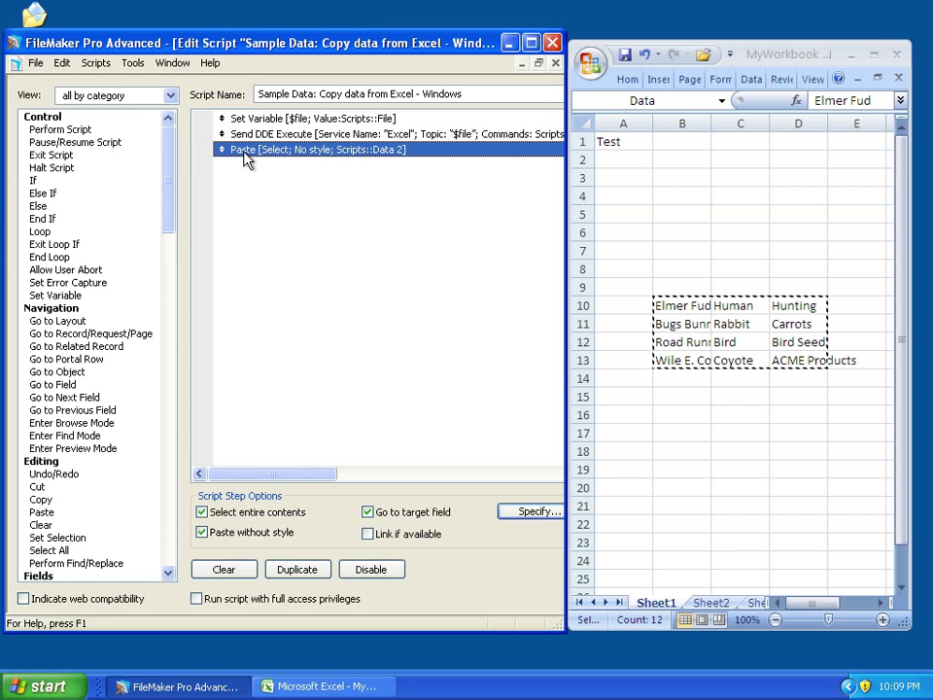
click(292, 119)
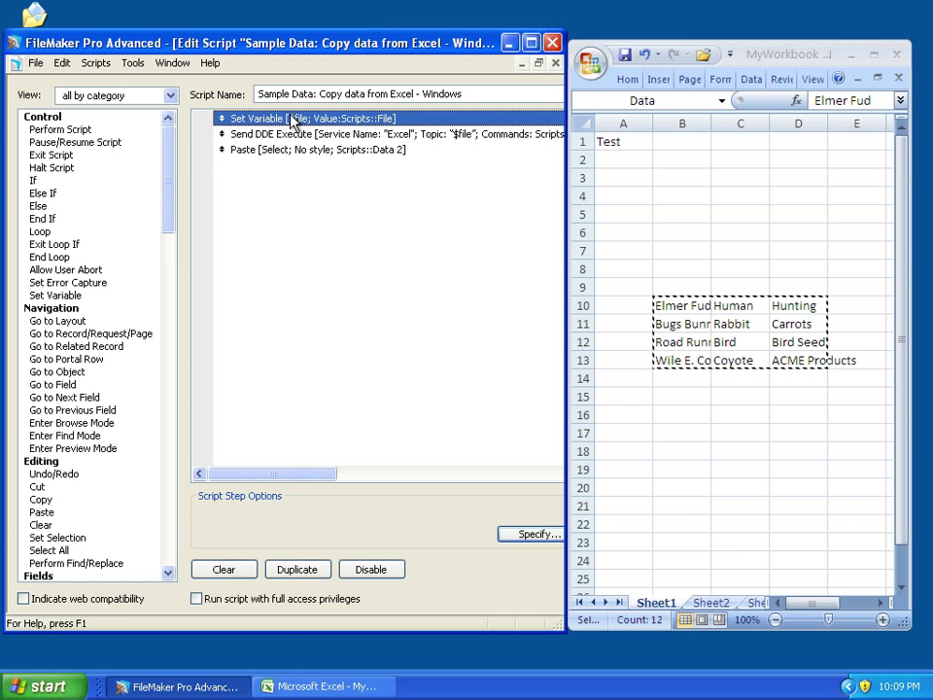
click(320, 150)
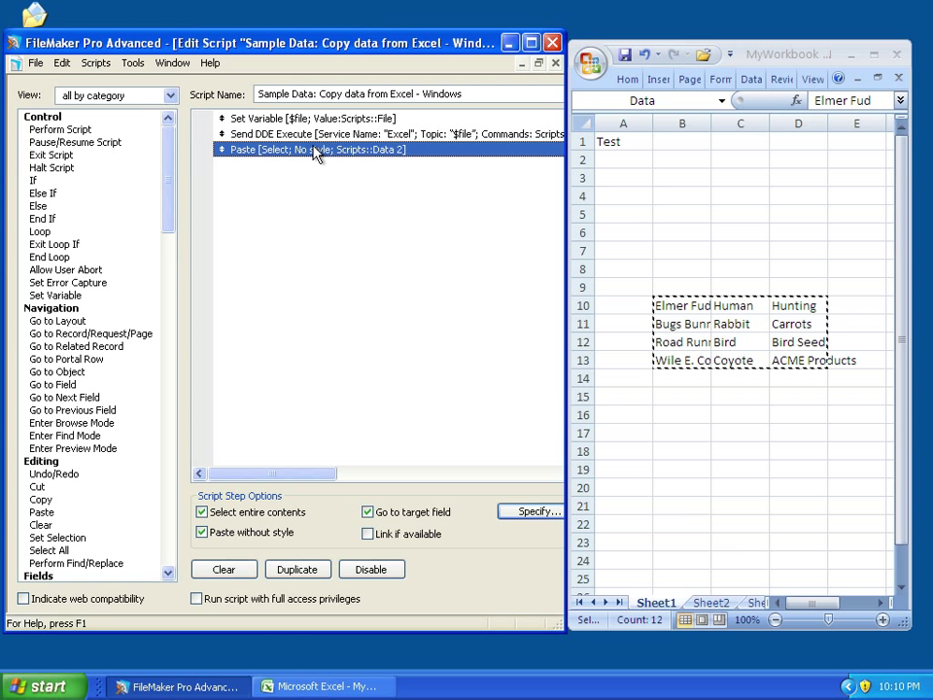
click(311, 118)
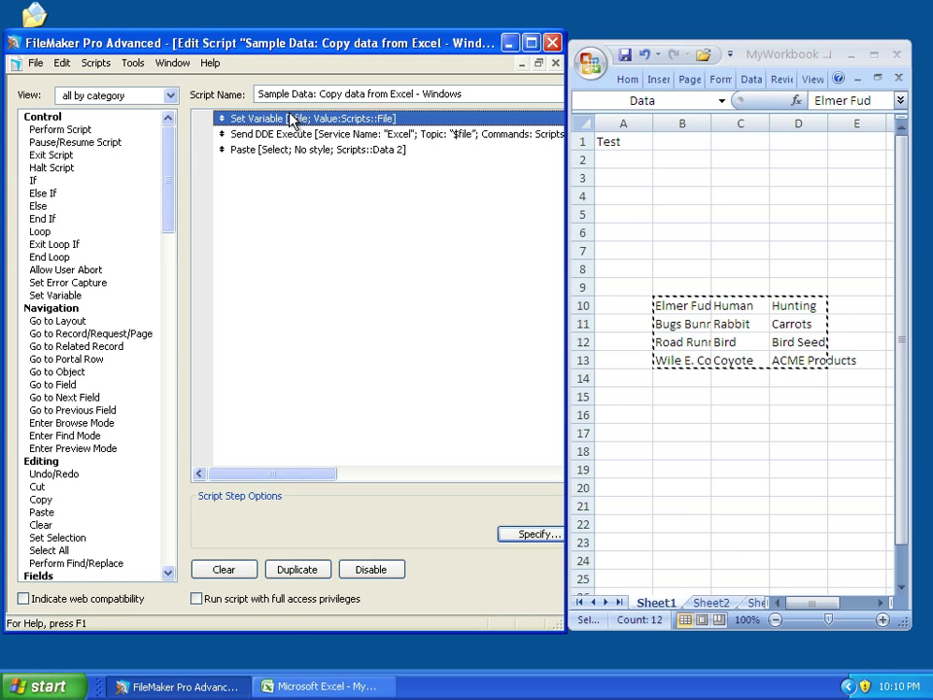
mouse_move(365, 129)
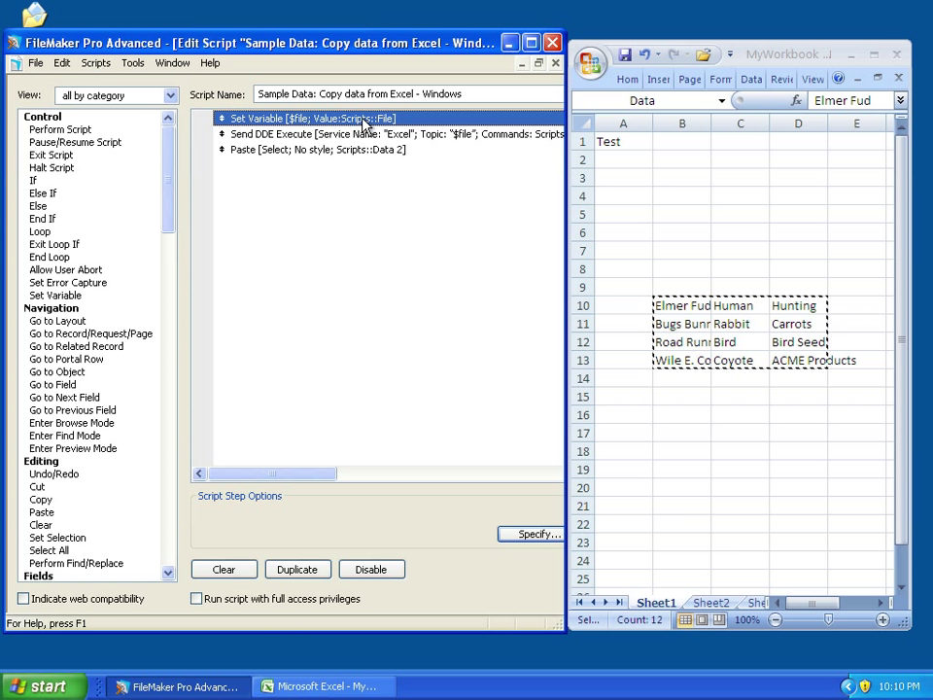
mouse_move(409, 134)
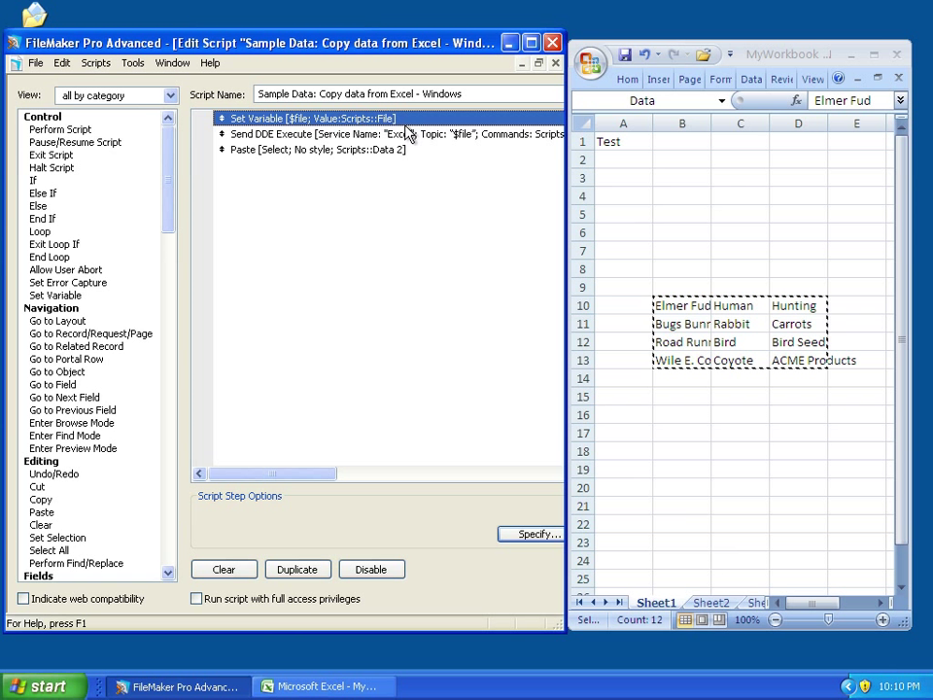
click(389, 134)
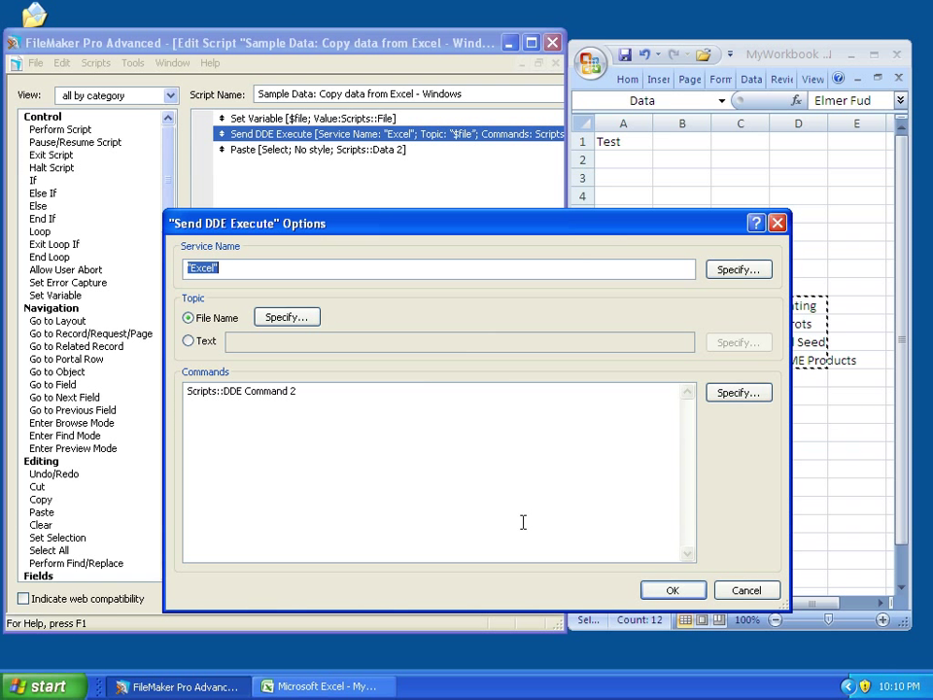
mouse_move(288, 389)
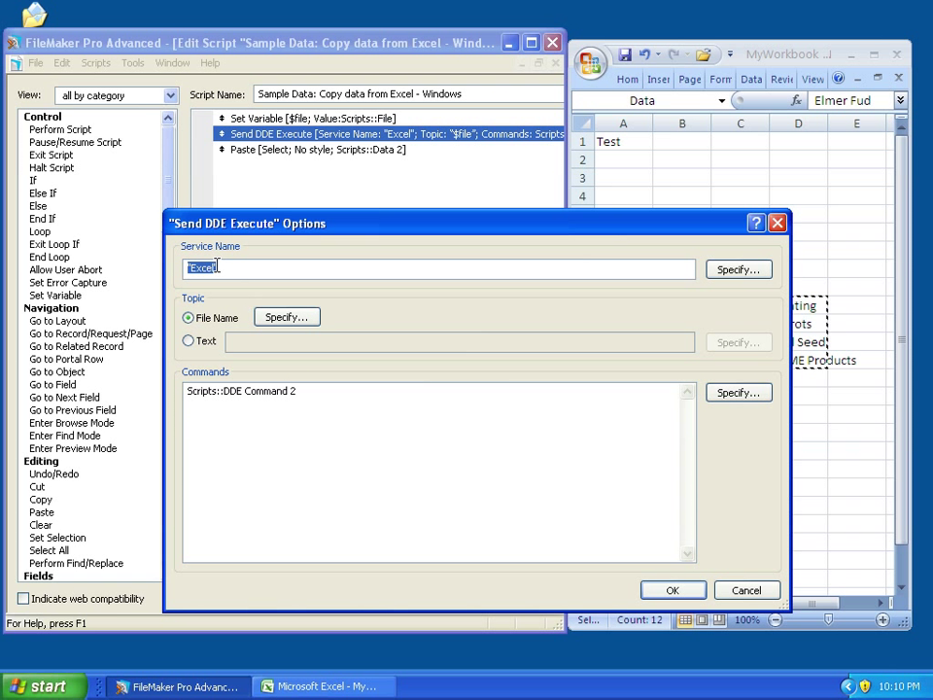
Step: Check the DDE step's target file name and close its settings, returning to the [SELECT("Data")][COPY] layout
click(287, 317)
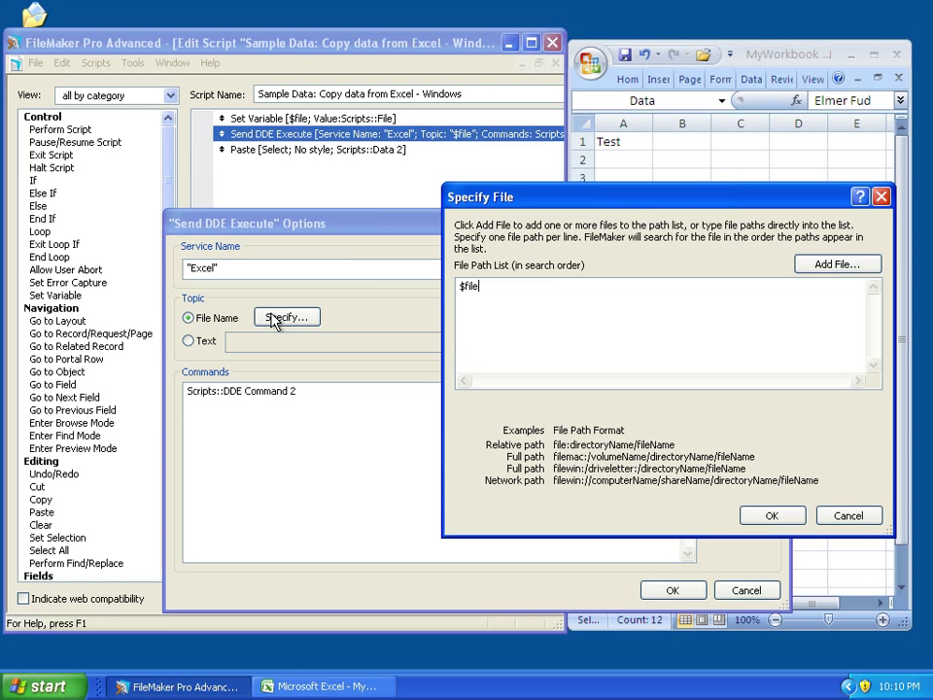
mouse_move(396, 173)
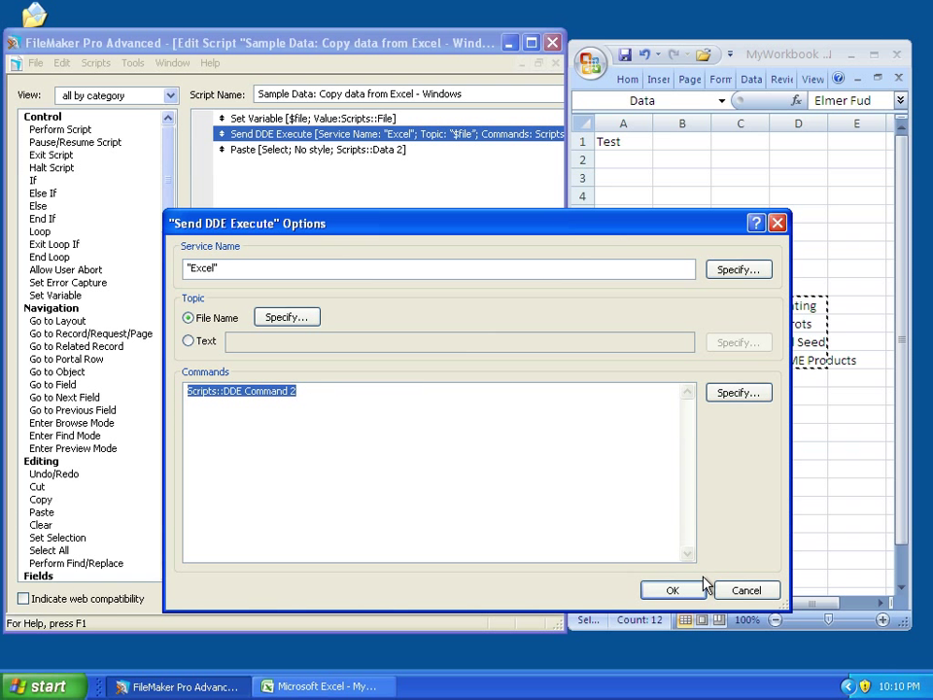
click(673, 591)
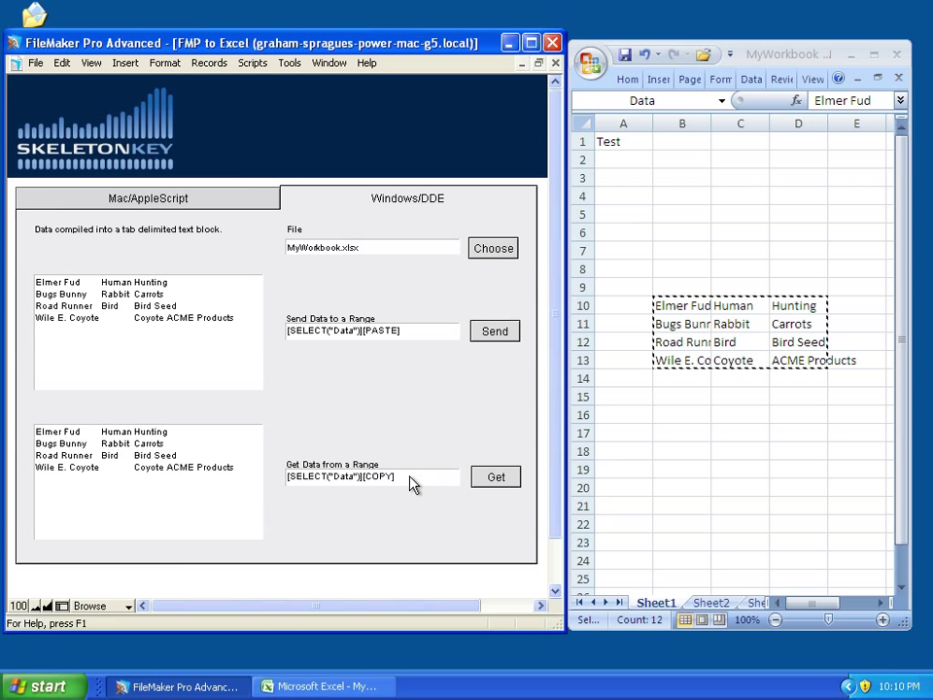
triple_click(370, 476)
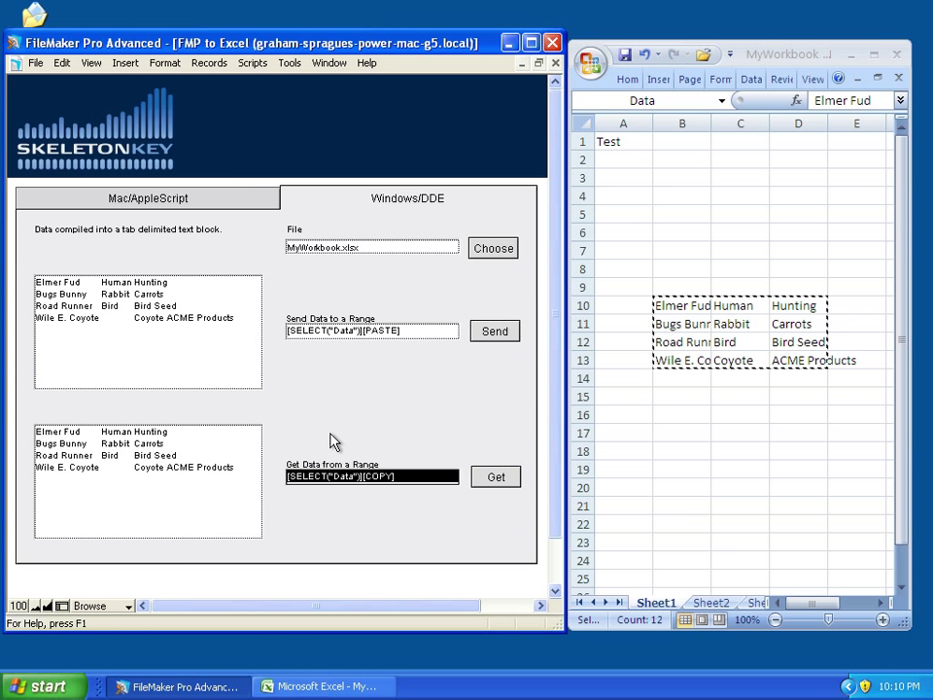